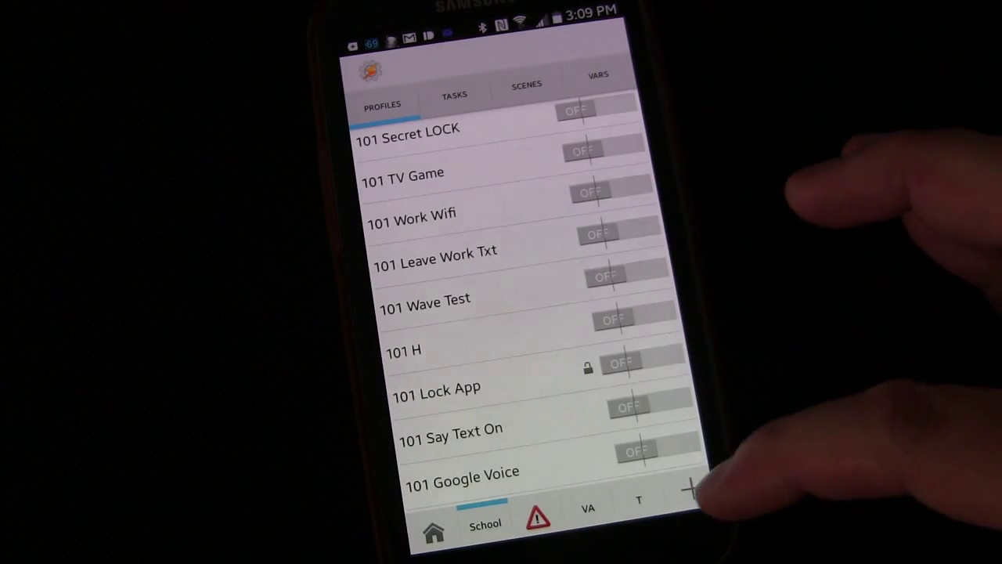
Create a new profile named '101 Go Now Speak' from the Profiles tab
{"action": "left_click", "coordinate": [689, 488]}
{"action": "type", "text": "1"}
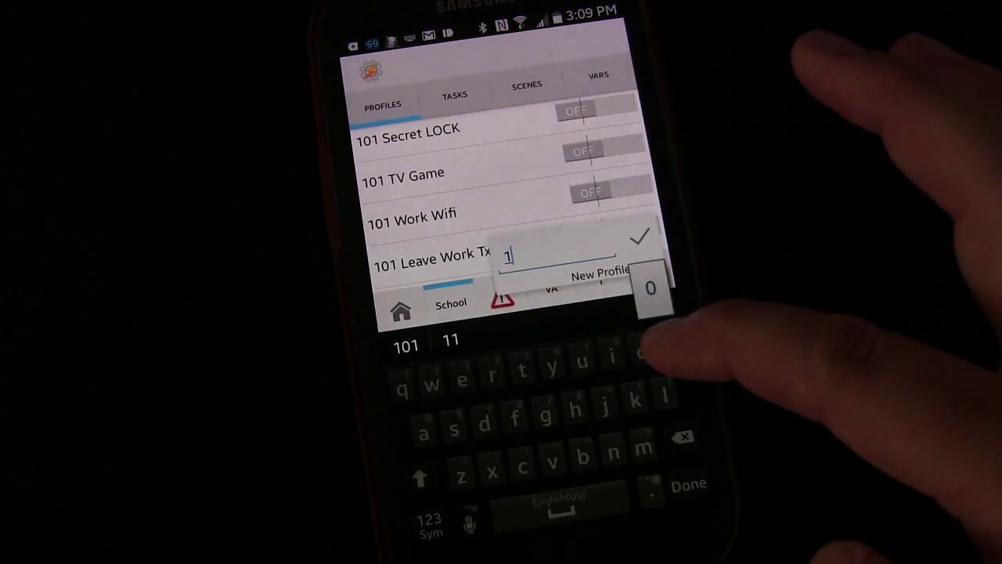
{"action": "type", "text": "01"}
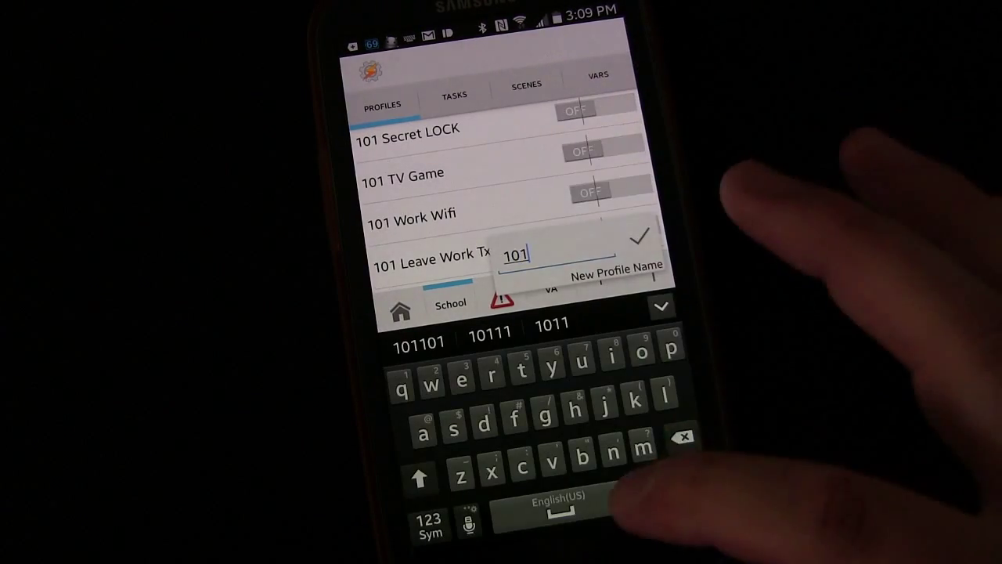
{"action": "type", "text": "Go"}
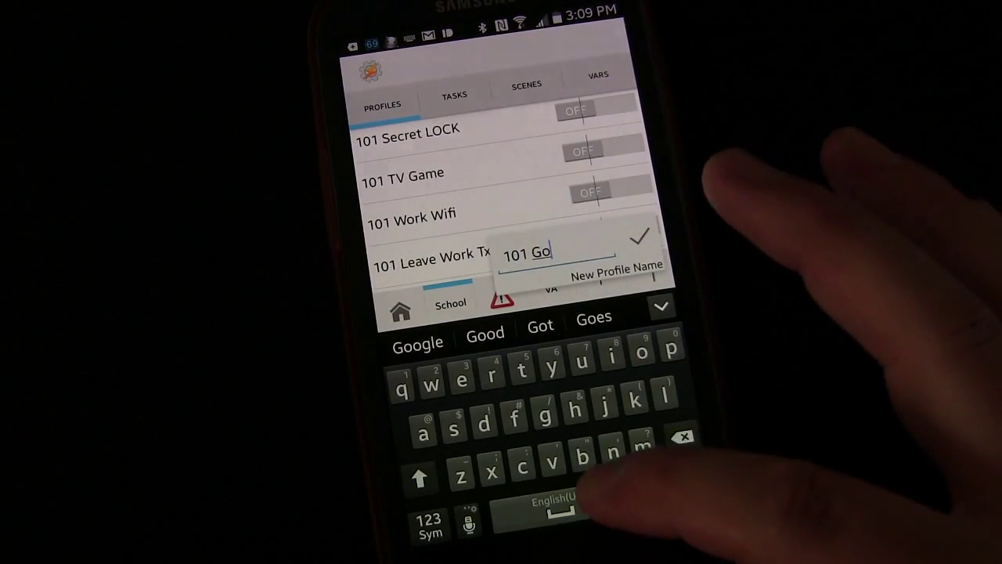
{"action": "type", "text": "Now Sprs"}
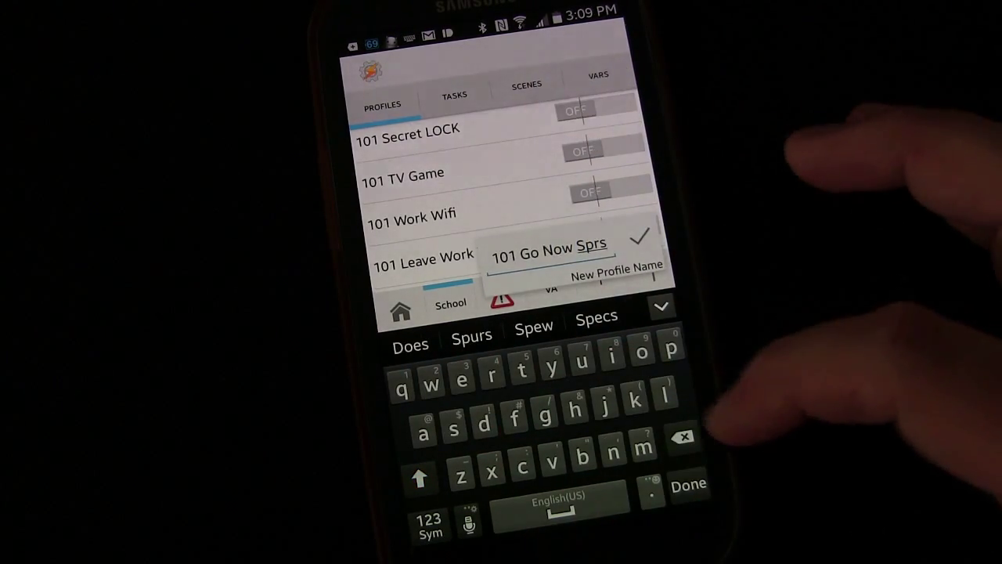
{"action": "type", "text": "k"}
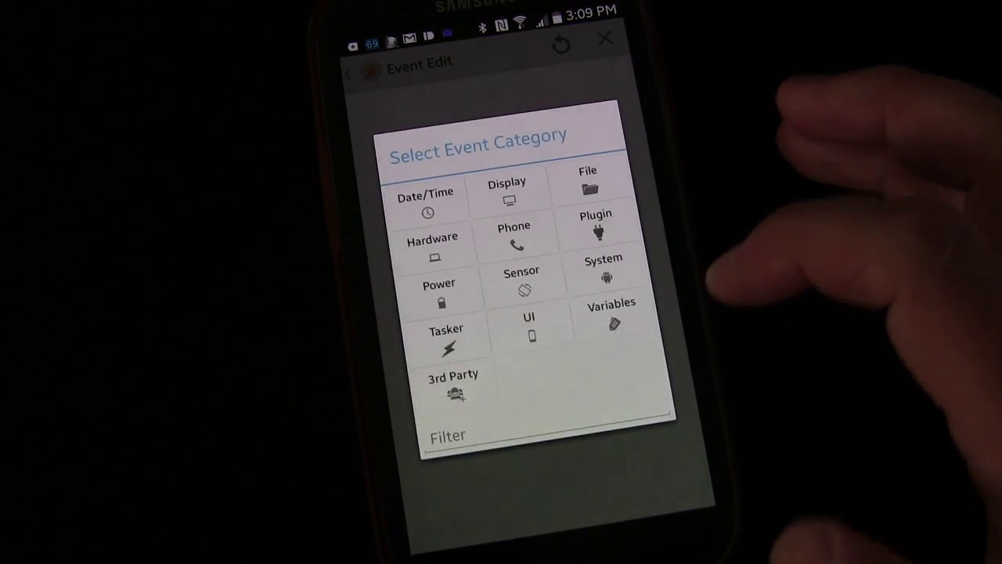
Set the profile's event to UI > Notification from the Google app
{"action": "left_click", "coordinate": [530, 329]}
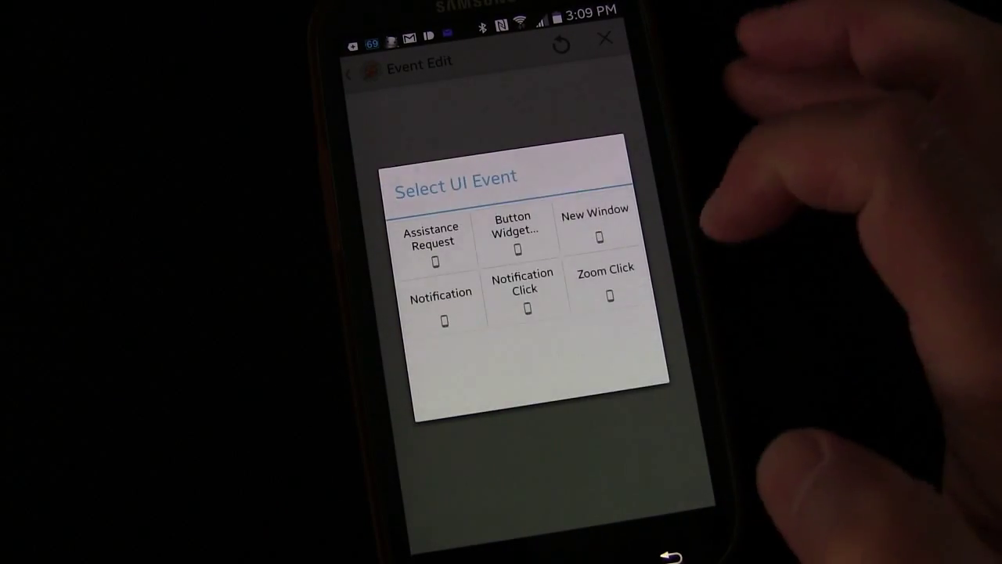
{"action": "left_click", "coordinate": [440, 305]}
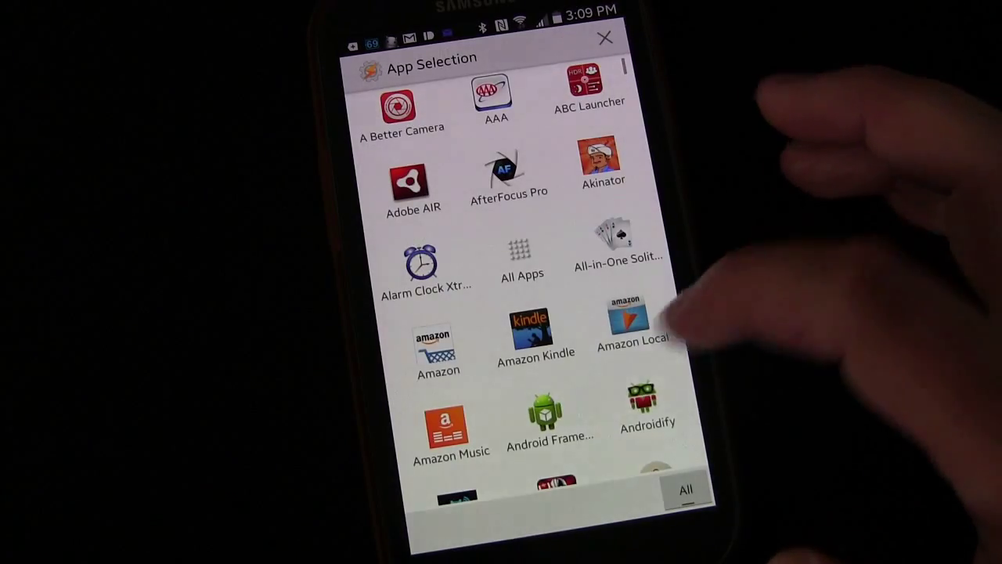
{"action": "scroll", "scroll_direction": "down", "scroll_amount": 3}
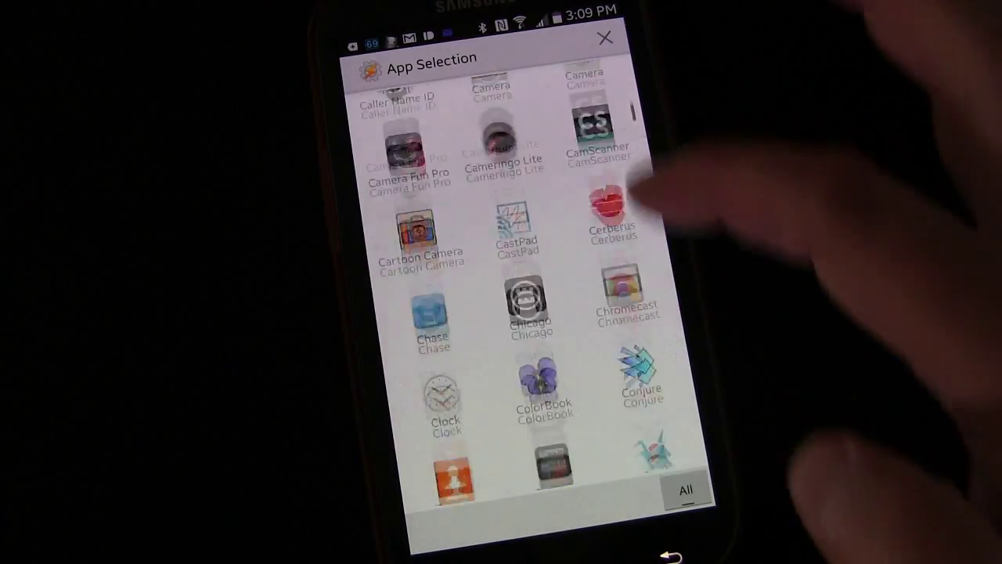
{"action": "scroll", "scroll_direction": "down", "scroll_amount": 3}
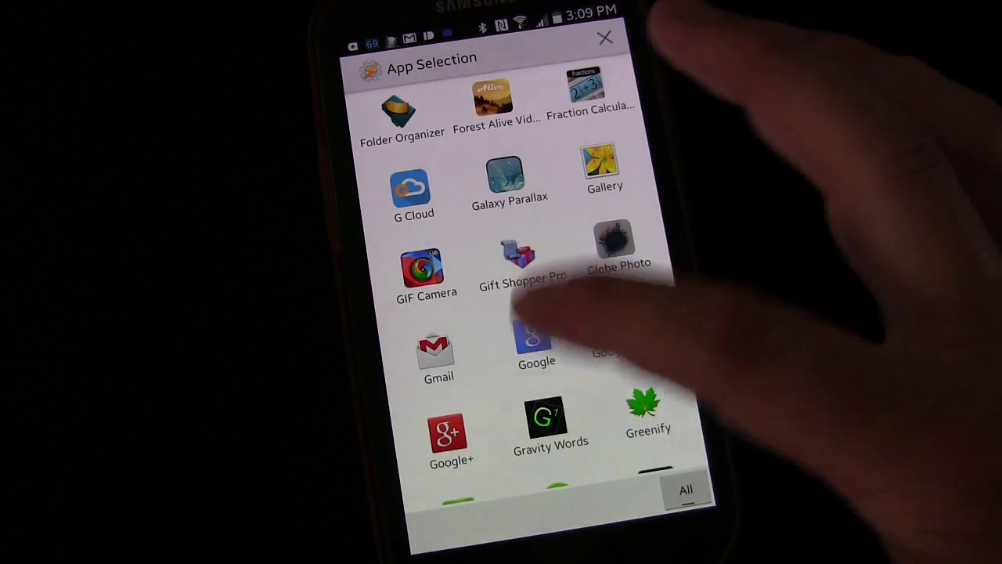
{"action": "left_click", "coordinate": [536, 341]}
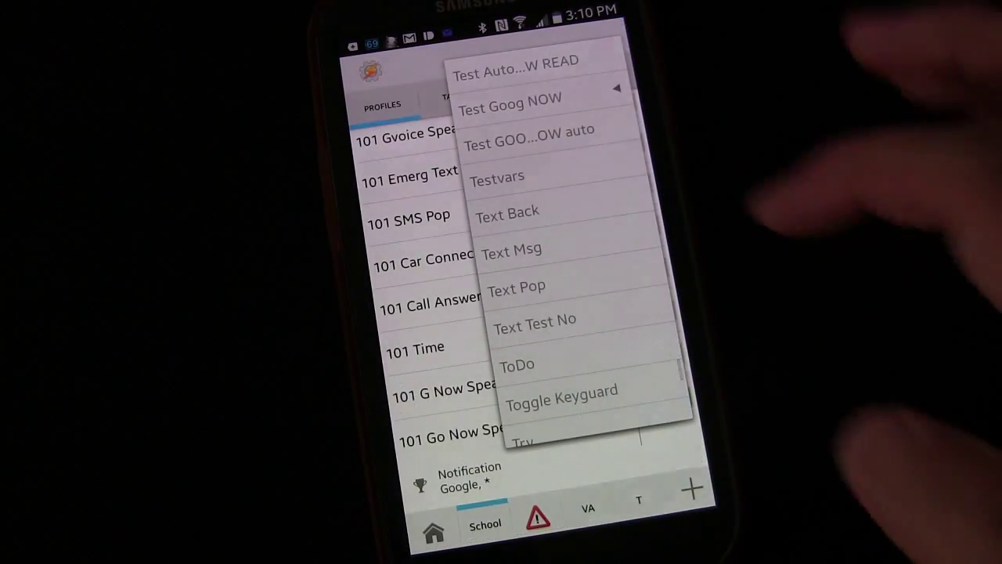
Attach a new task named '101 Go Now Spesk' to the profile and confirm it
{"action": "scroll", "scroll_direction": "down", "scroll_amount": 3}
{"action": "type", "text": "1"}
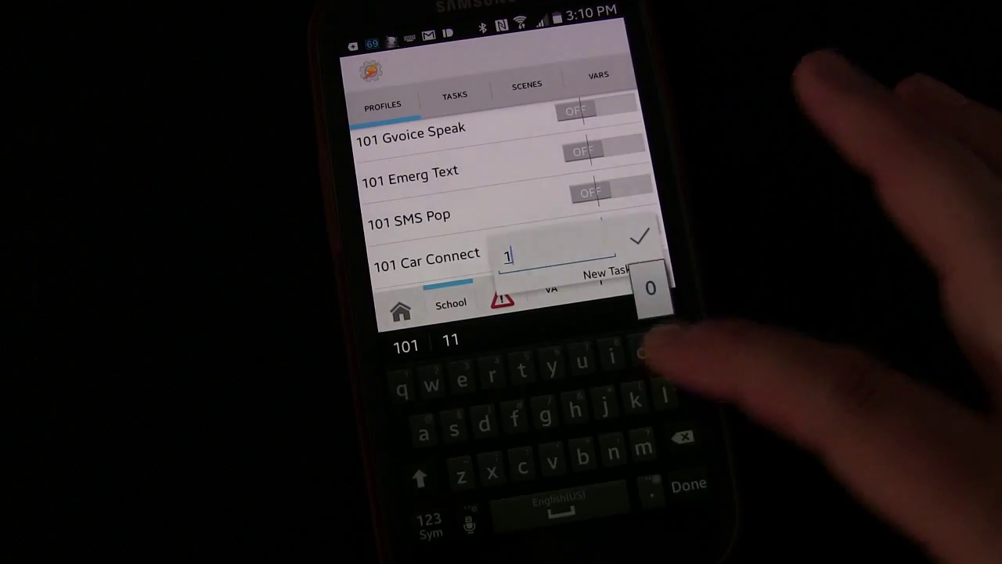
{"action": "type", "text": "01 G"}
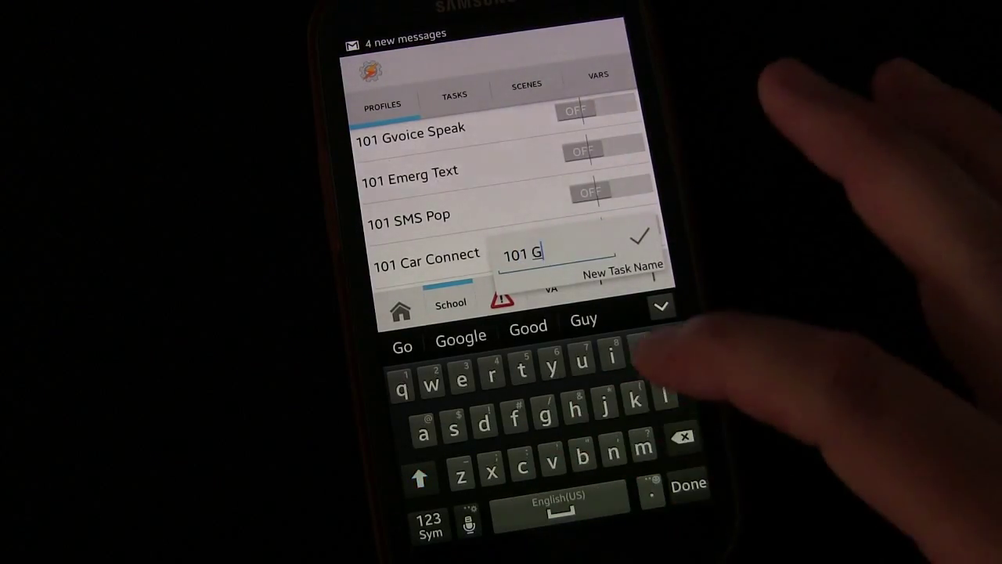
{"action": "type", "text": "o"}
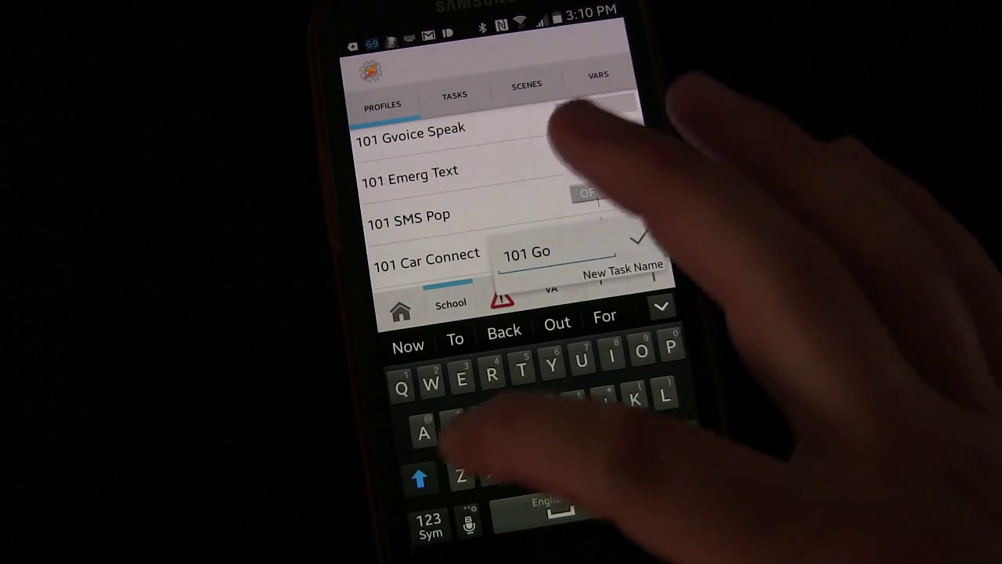
{"action": "type", "text": "Now Spes"}
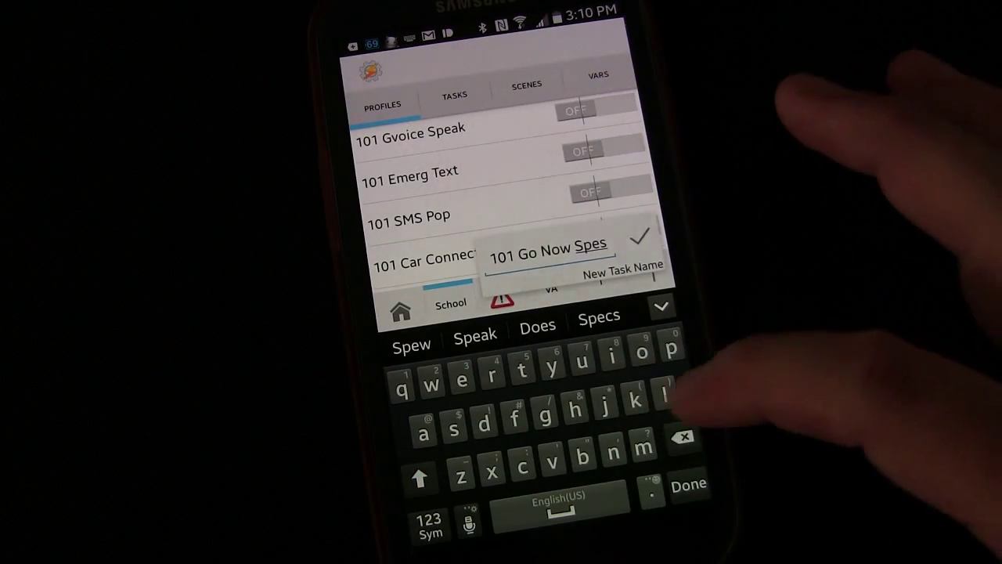
{"action": "left_click", "coordinate": [640, 238]}
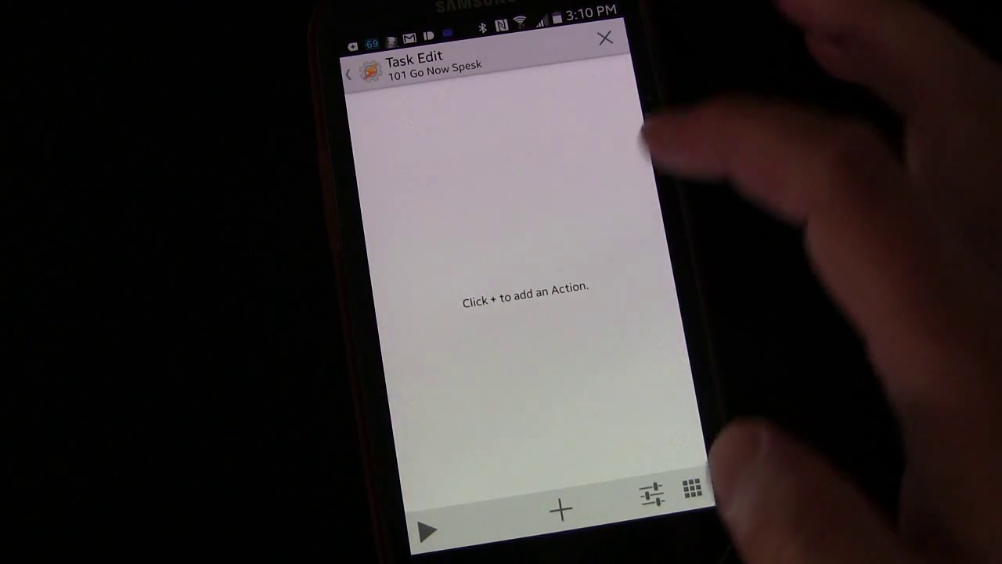
{"action": "mouse_move", "coordinate": [689, 337]}
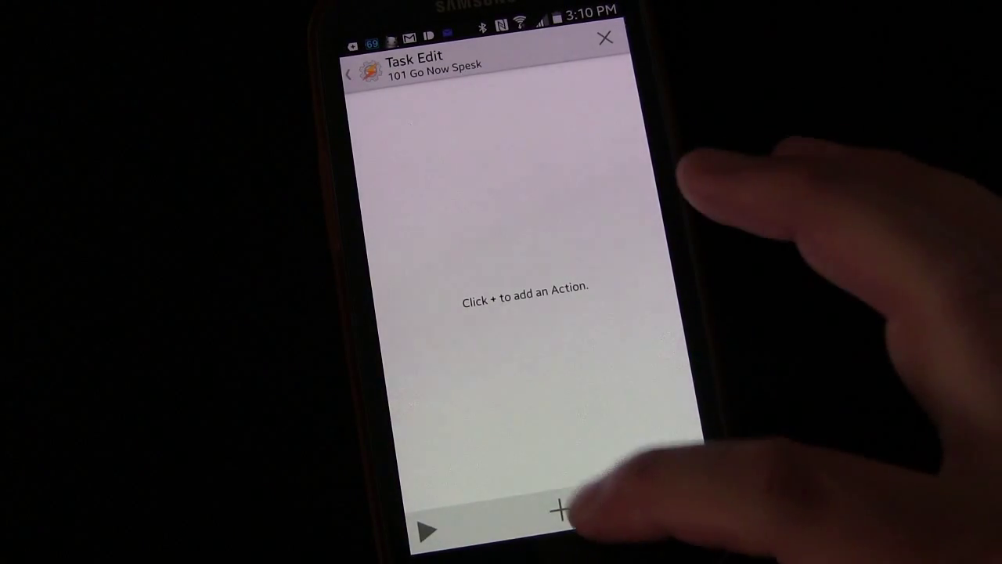
Add an Alert > Say action to the empty task
{"action": "left_click", "coordinate": [559, 510]}
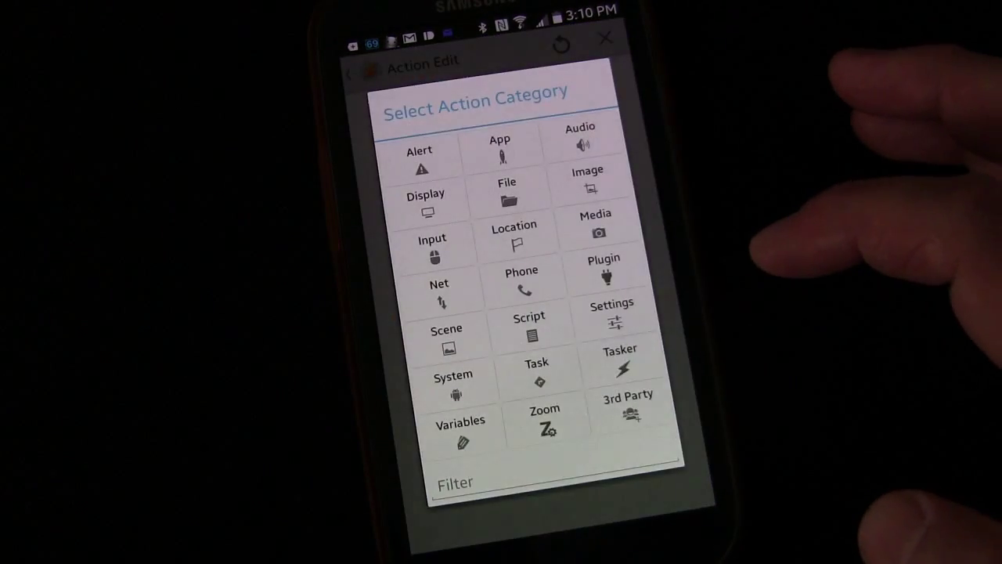
{"action": "left_click", "coordinate": [420, 162]}
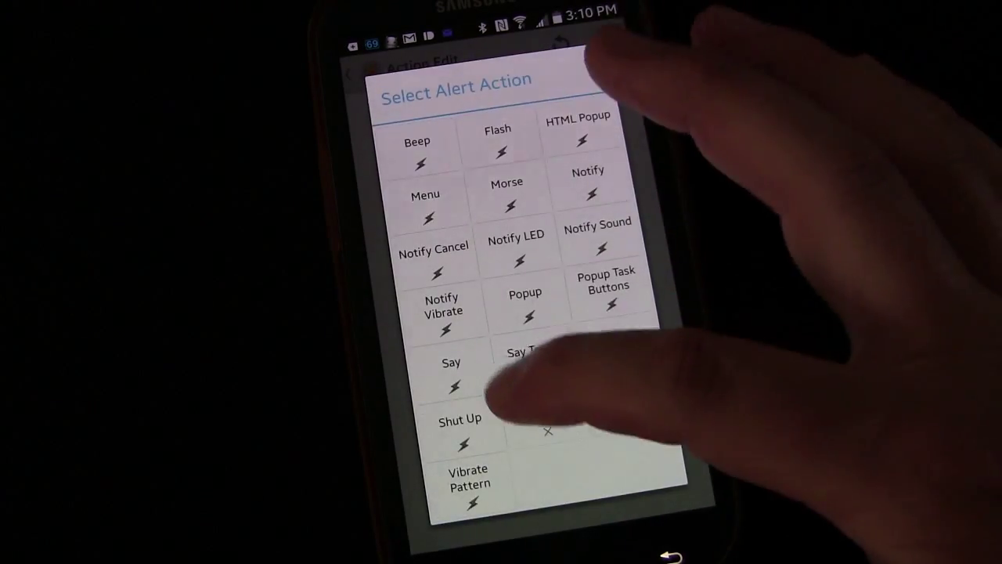
{"action": "left_click", "coordinate": [451, 363]}
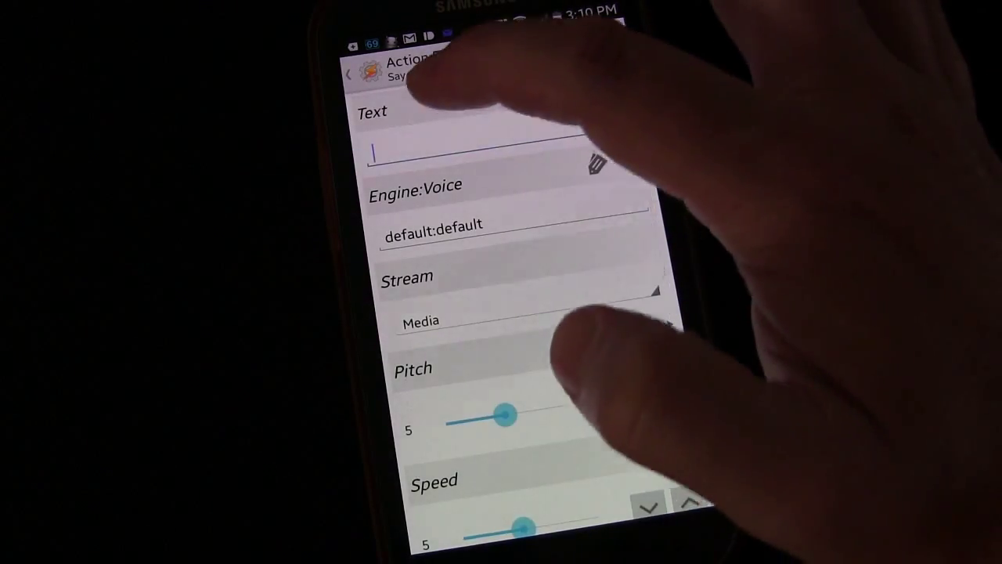
Enter the Say text 'New Google Now reminder. Would you like me to read it?'
{"action": "left_click", "coordinate": [470, 153]}
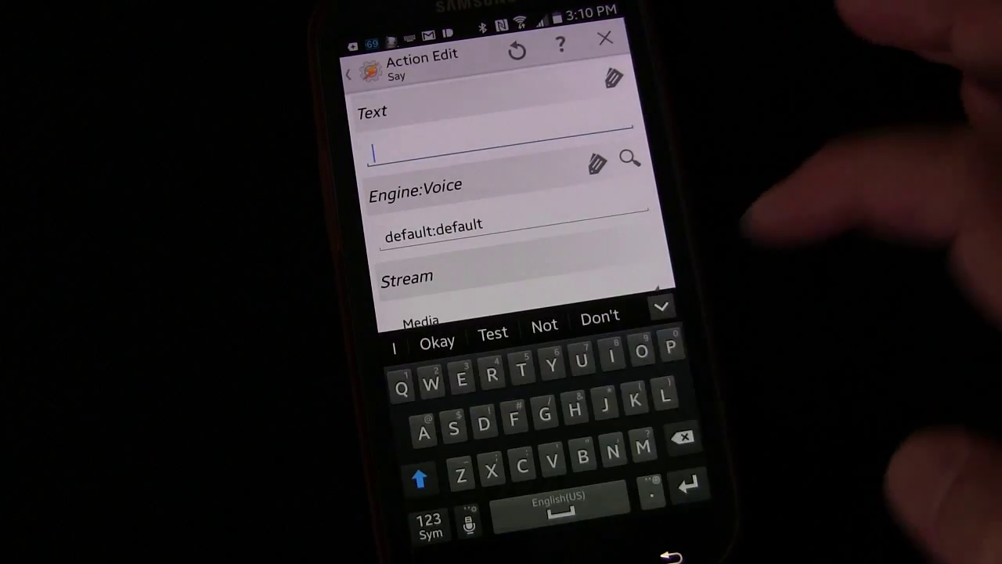
{"action": "type", "text": "New Google"}
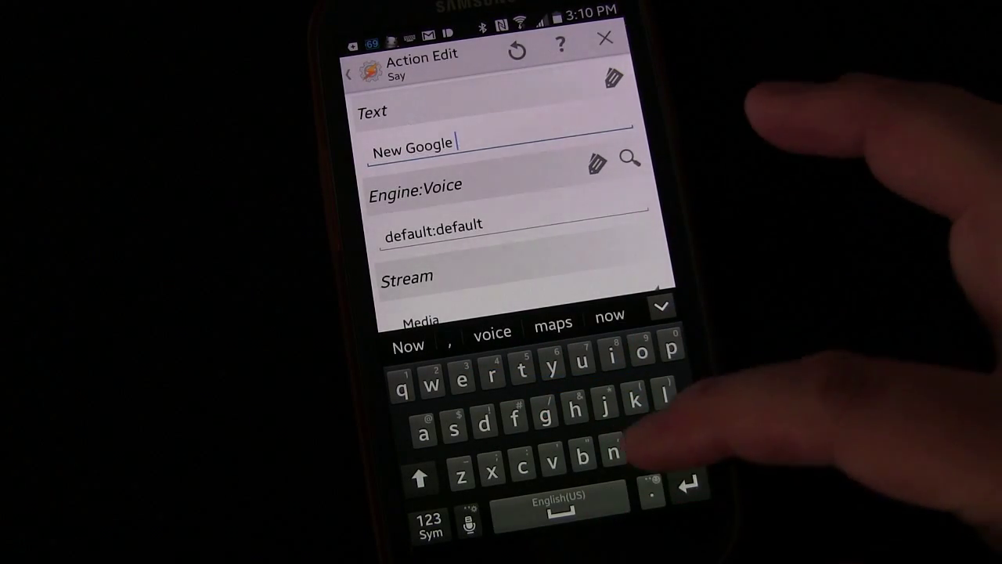
{"action": "type", "text": "Now reminder."}
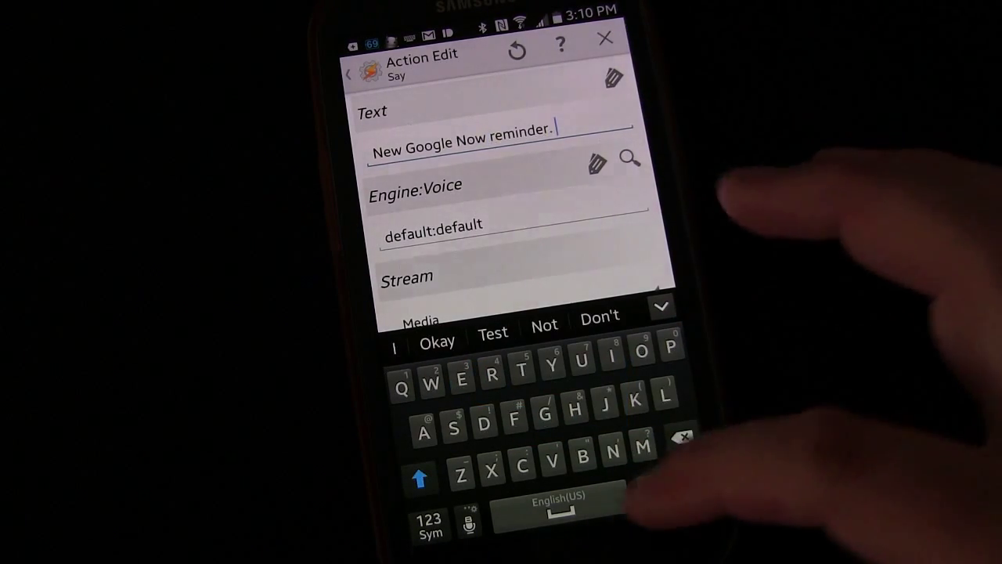
{"action": "type", "text": "Would you"}
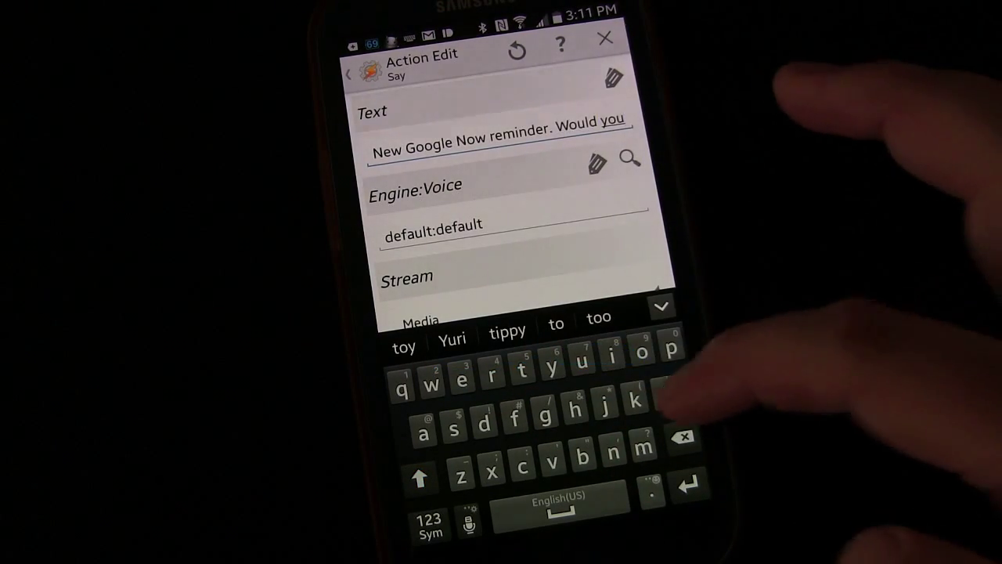
{"action": "type", "text": "like me to"}
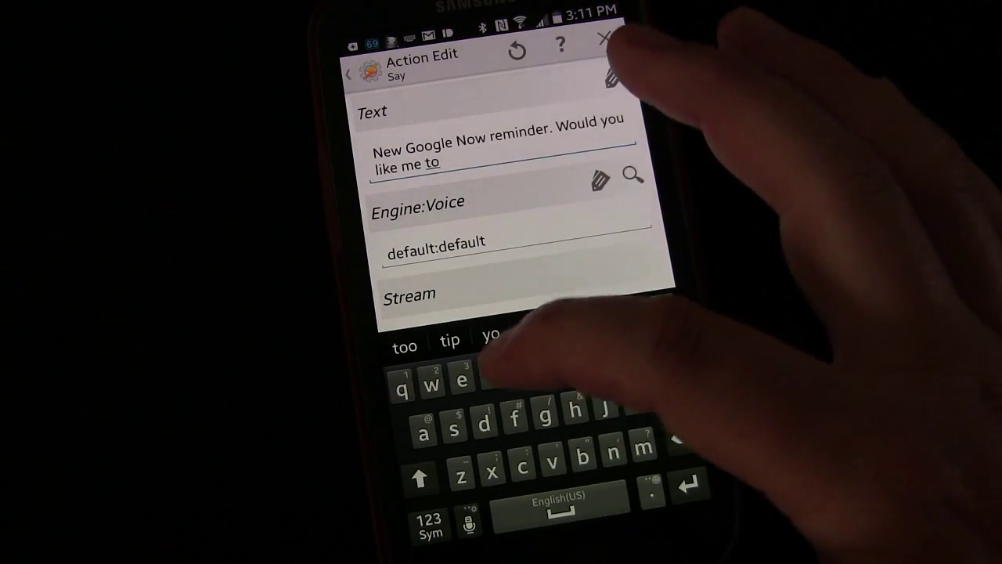
{"action": "type", "text": "read it?"}
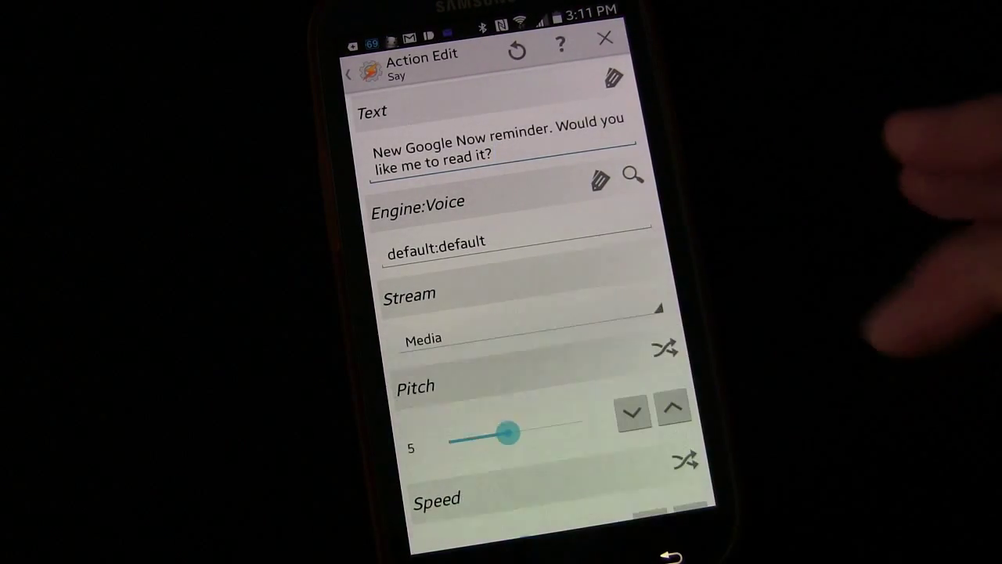
{"action": "scroll", "scroll_direction": "down", "scroll_amount": 3}
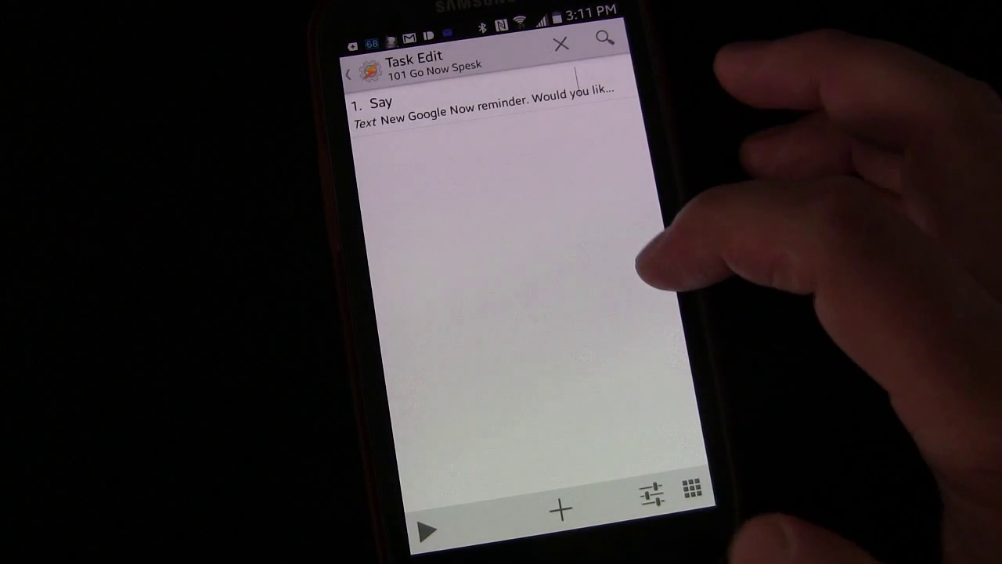
{"action": "mouse_move", "coordinate": [650, 375]}
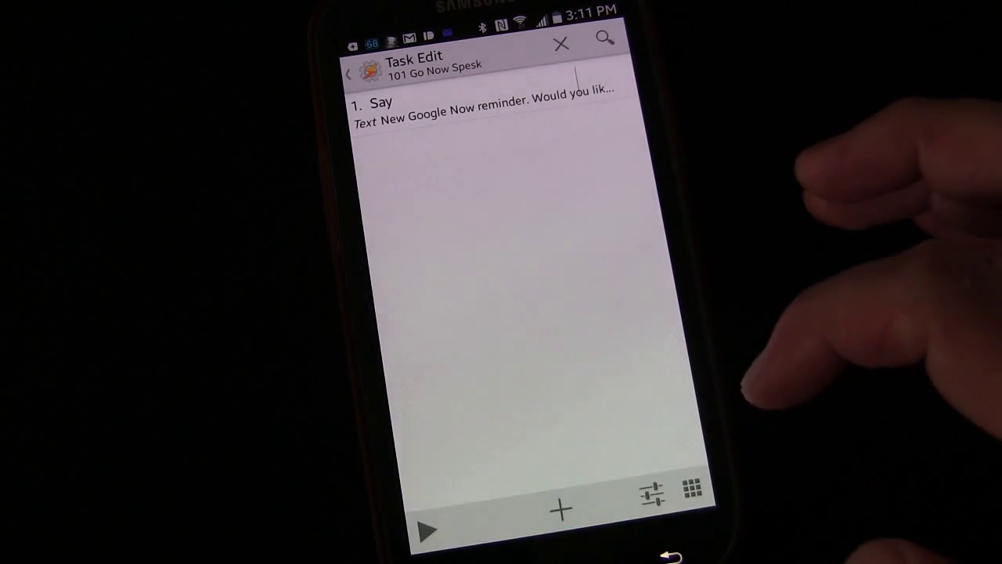
Start adding a second action after the Say step
{"action": "left_click", "coordinate": [559, 507]}
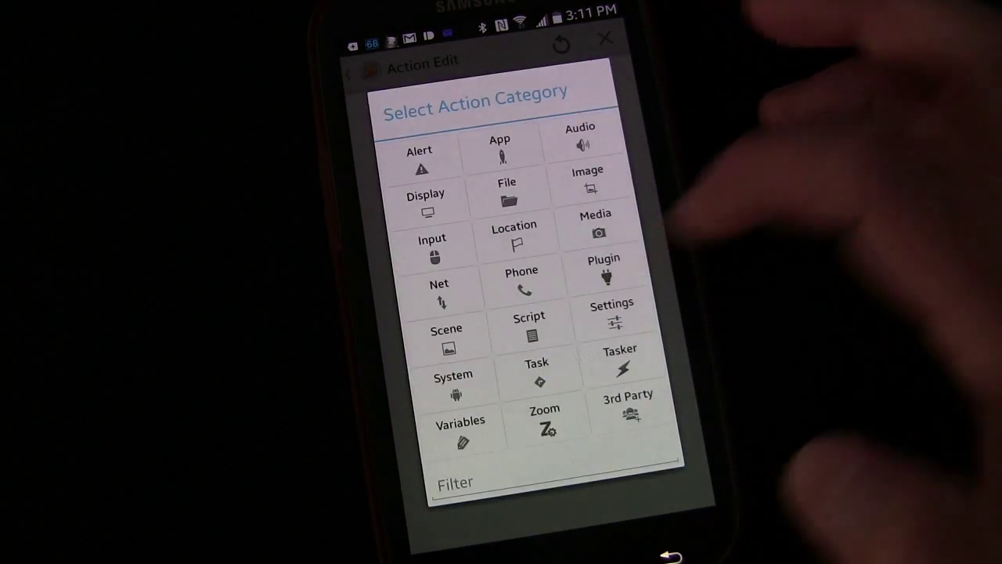
Choose the Plugin > Secure Settings action and enter its configuration
{"action": "left_click", "coordinate": [603, 269]}
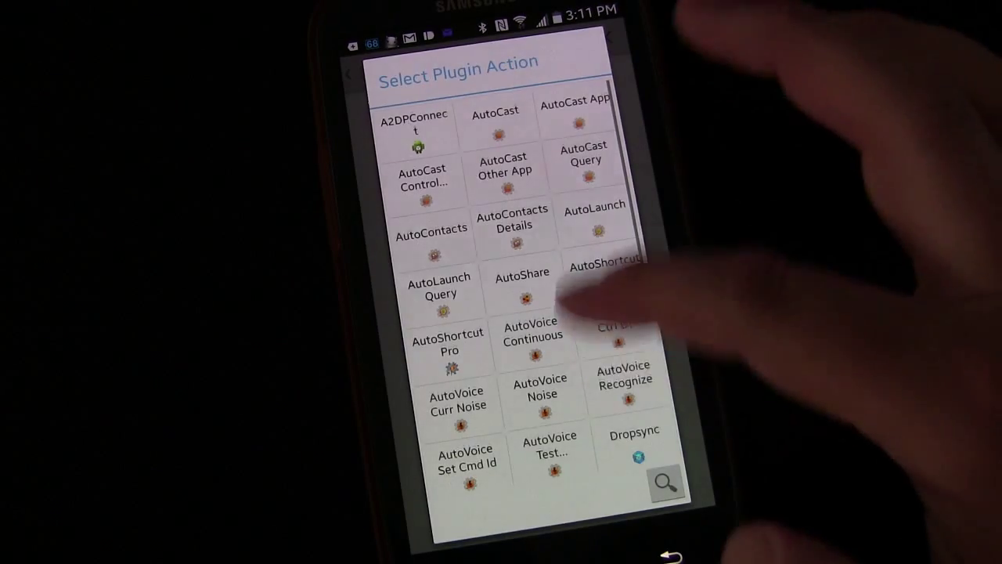
{"action": "scroll", "scroll_direction": "down", "scroll_amount": 3}
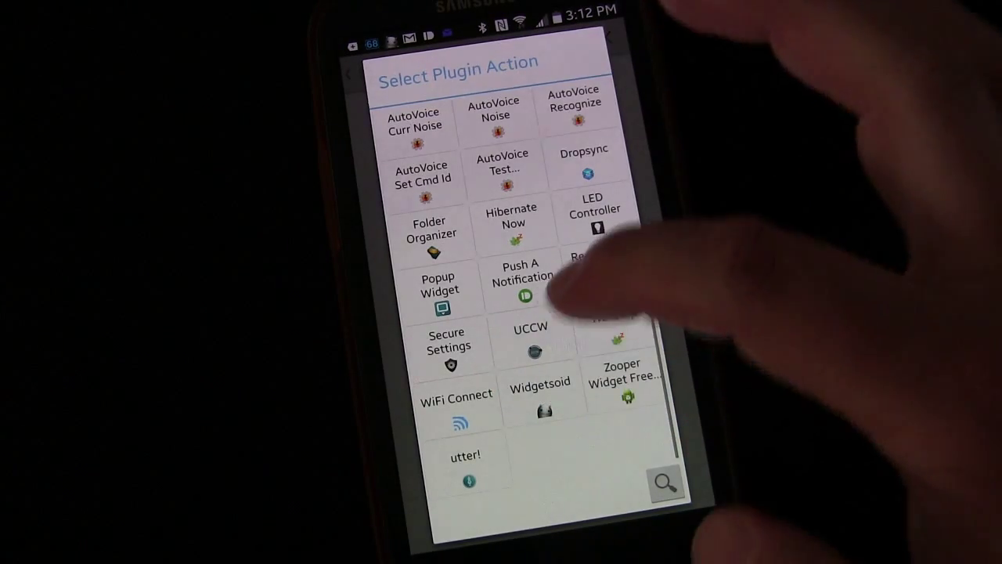
{"action": "left_click", "coordinate": [446, 342]}
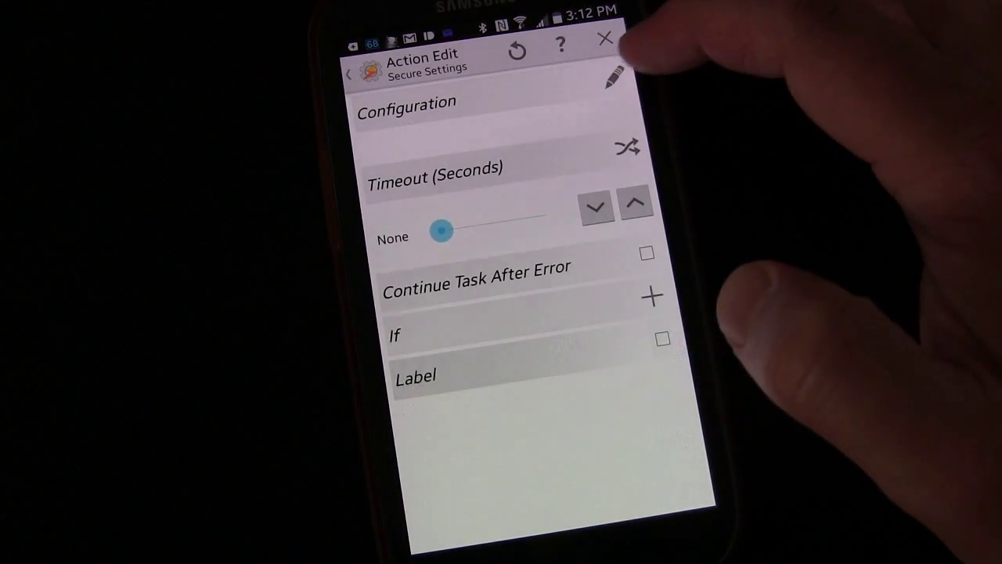
{"action": "left_click", "coordinate": [604, 37]}
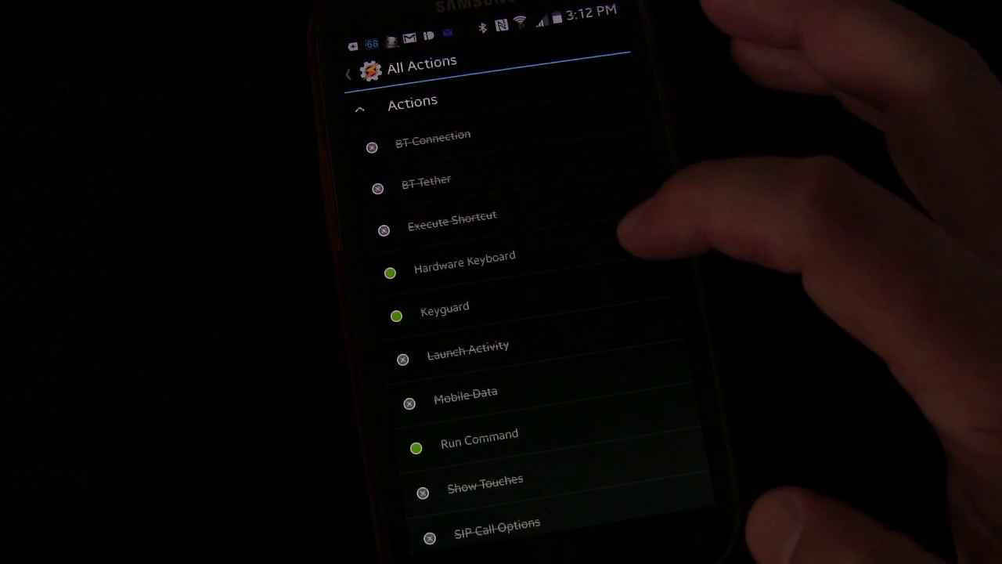
Set Wake Device with screen and keyboard lights on for 1 second and save the action
{"action": "scroll", "scroll_direction": "down", "scroll_amount": 3}
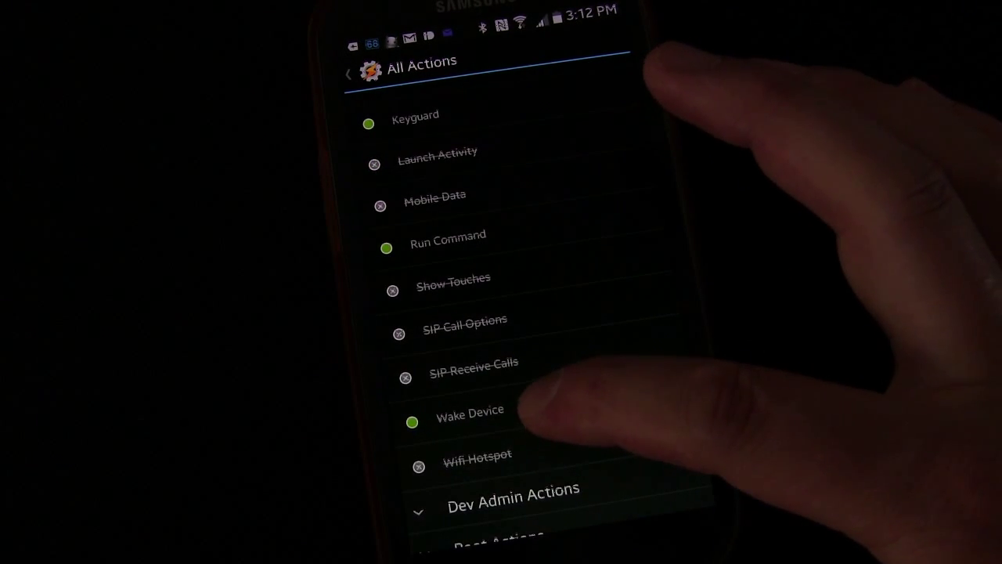
{"action": "left_click", "coordinate": [470, 414]}
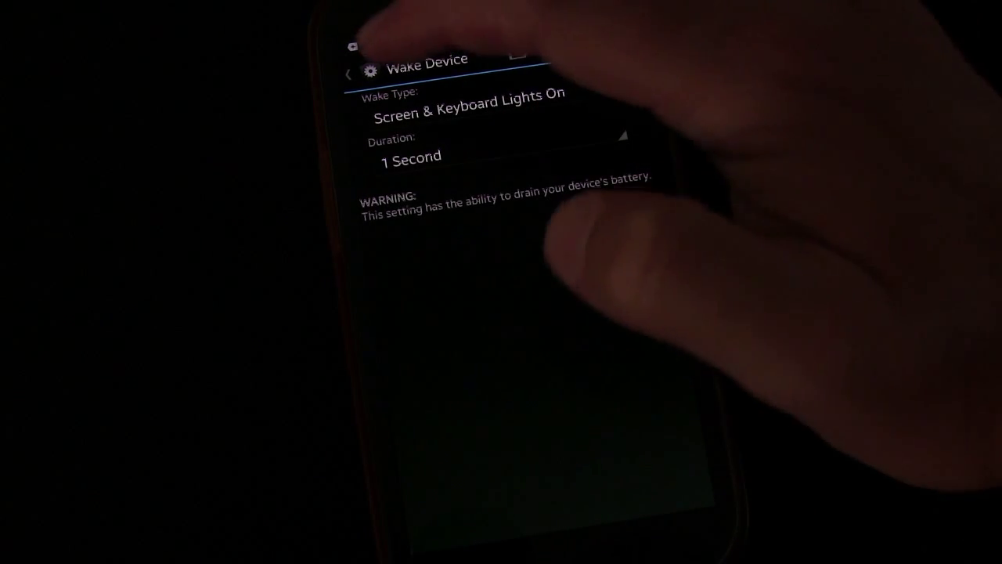
{"action": "left_click", "coordinate": [348, 72]}
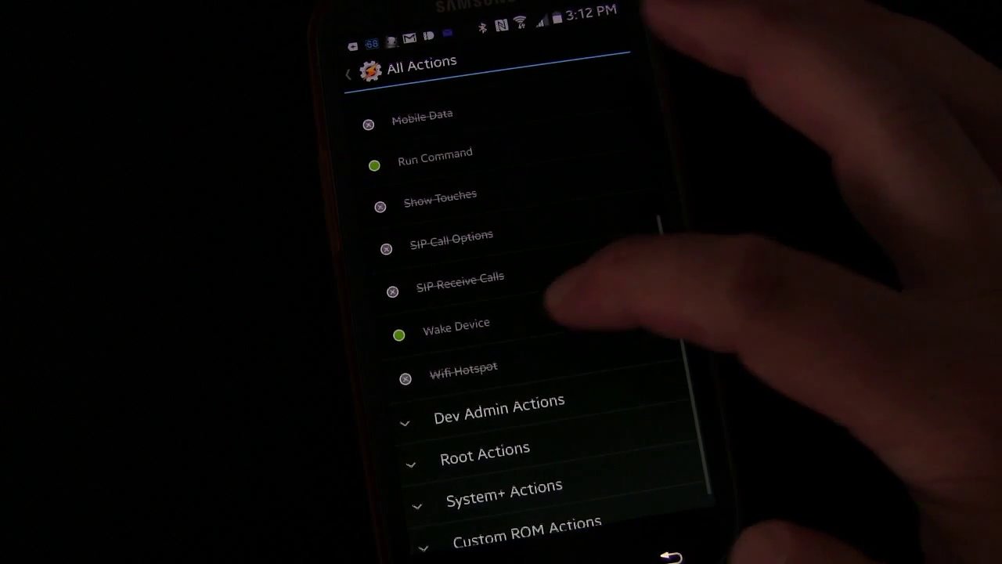
{"action": "left_click", "coordinate": [456, 322]}
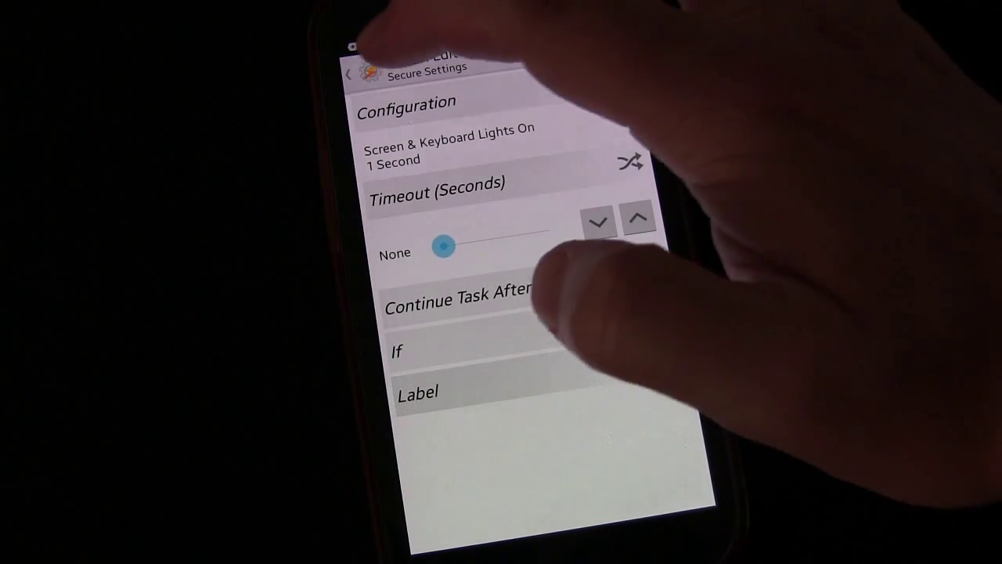
{"action": "left_click", "coordinate": [349, 72]}
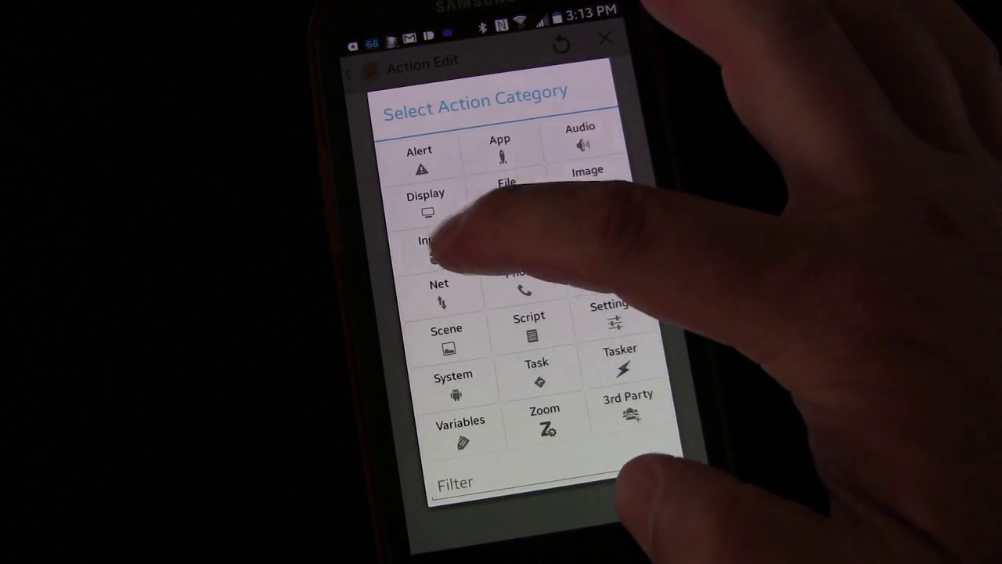
Add an Input > Get Voice action as the task's third step
{"action": "left_click", "coordinate": [426, 251]}
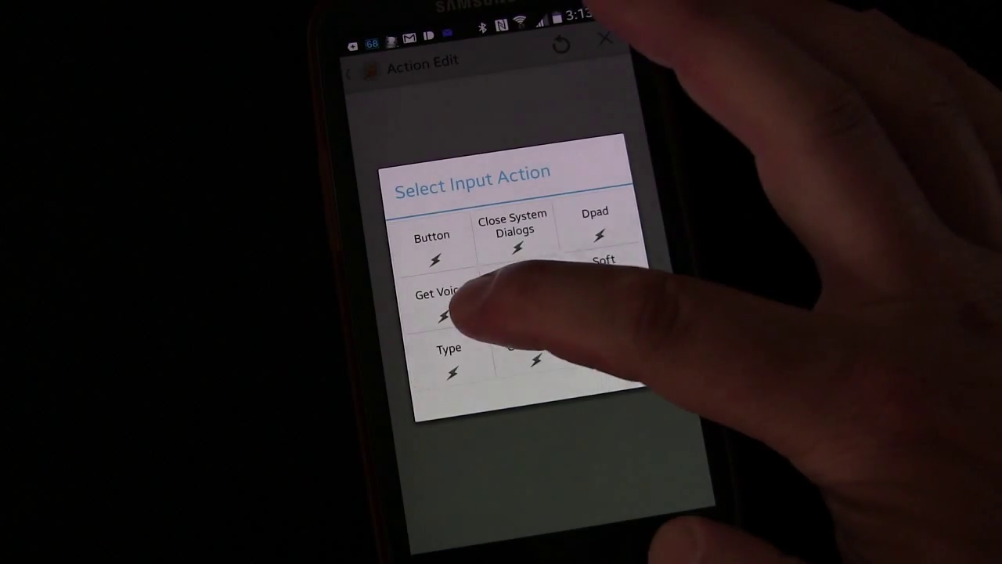
{"action": "left_click", "coordinate": [435, 294]}
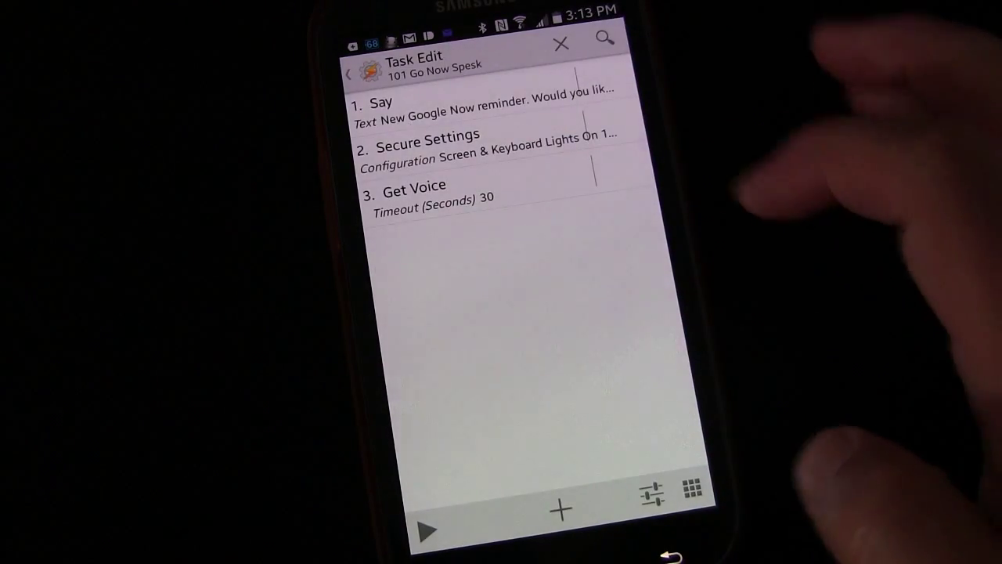
{"action": "mouse_move", "coordinate": [549, 219]}
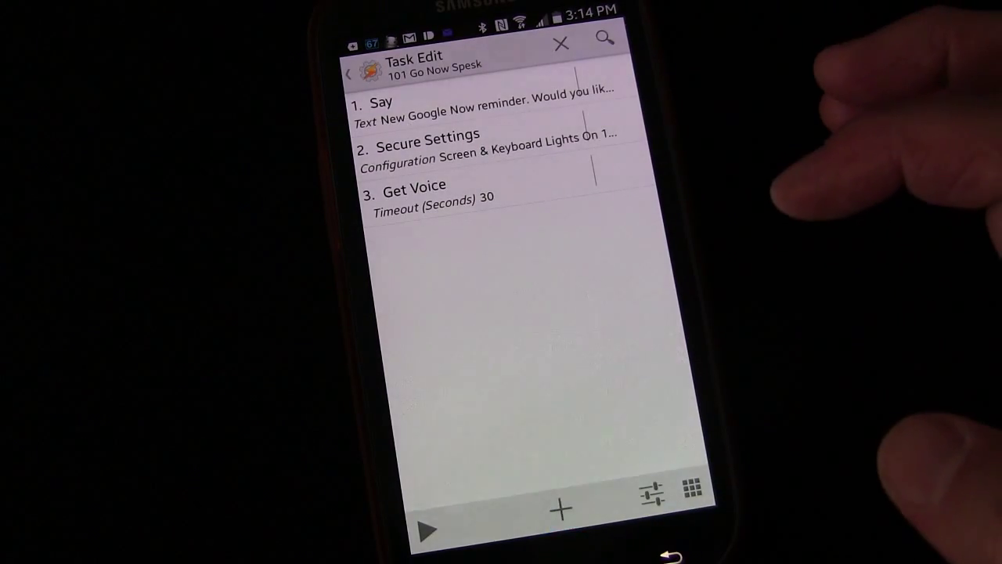
Add a second Say action with the text 'Reminder reads.'
{"action": "left_click", "coordinate": [559, 509]}
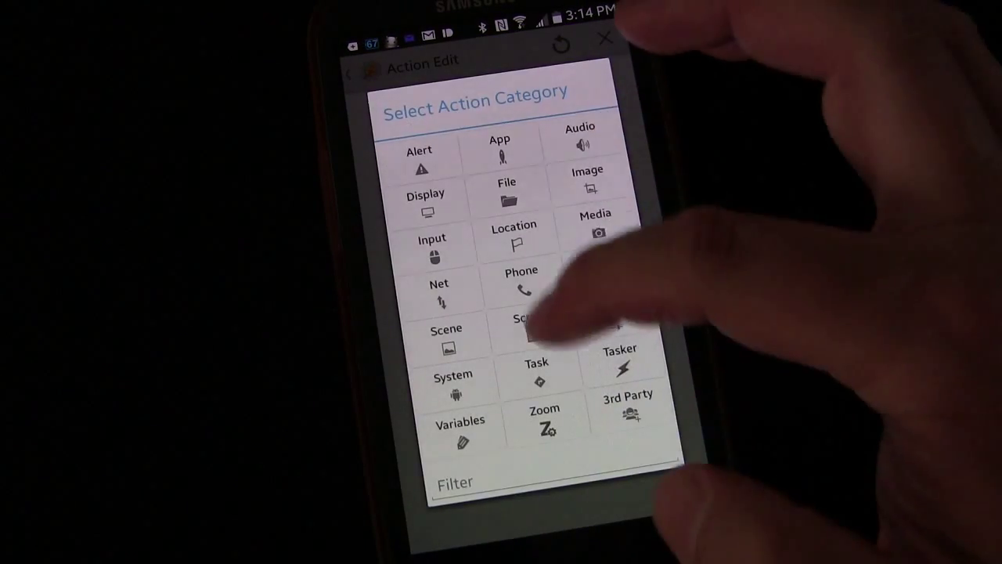
{"action": "left_click", "coordinate": [420, 159]}
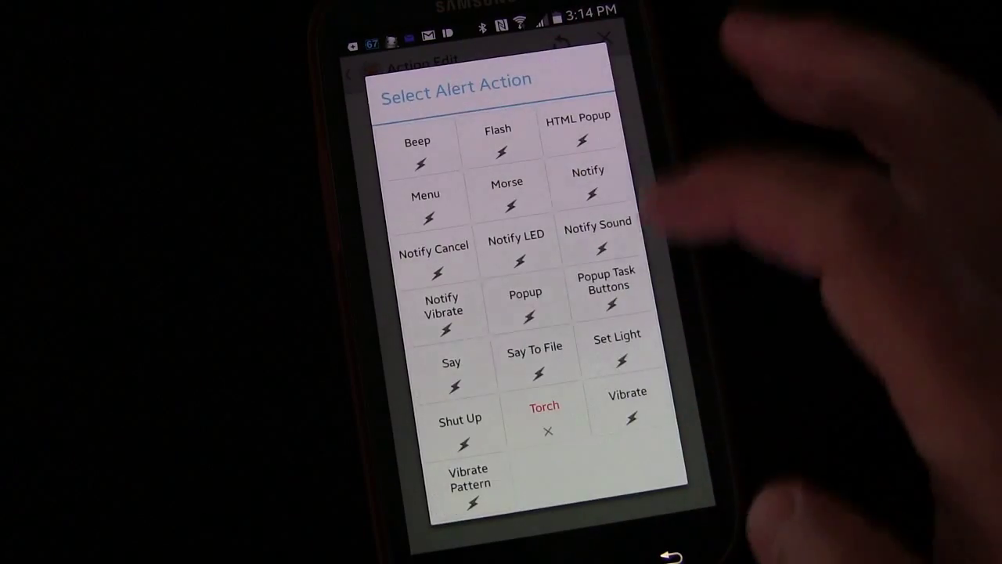
{"action": "left_click", "coordinate": [451, 363]}
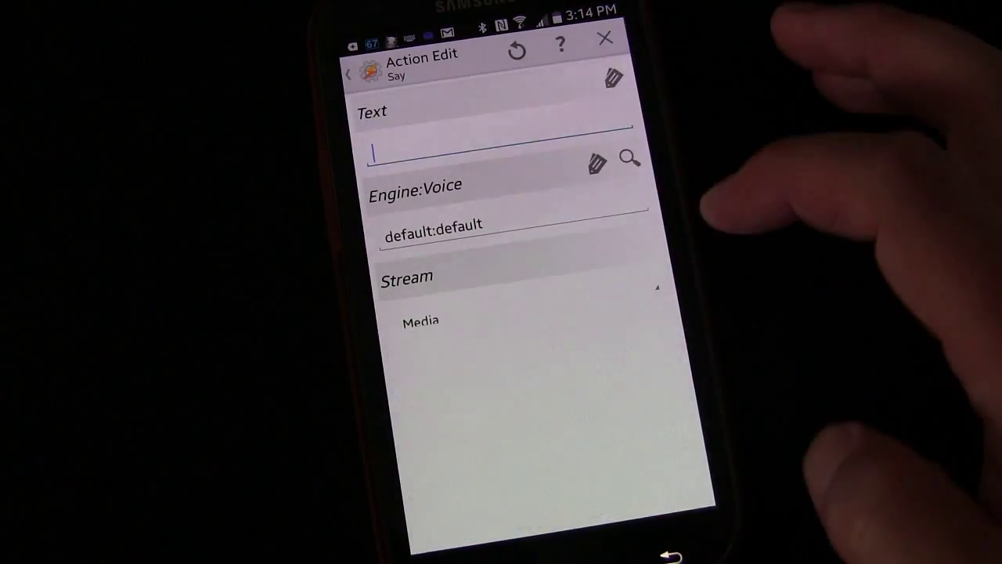
{"action": "left_click", "coordinate": [493, 154]}
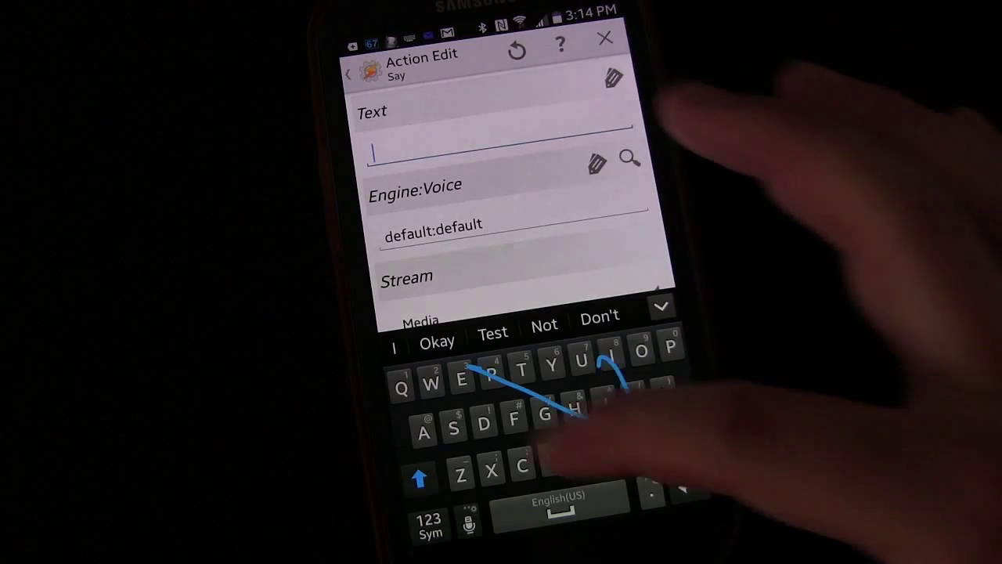
{"action": "type", "text": "Reminder reads."}
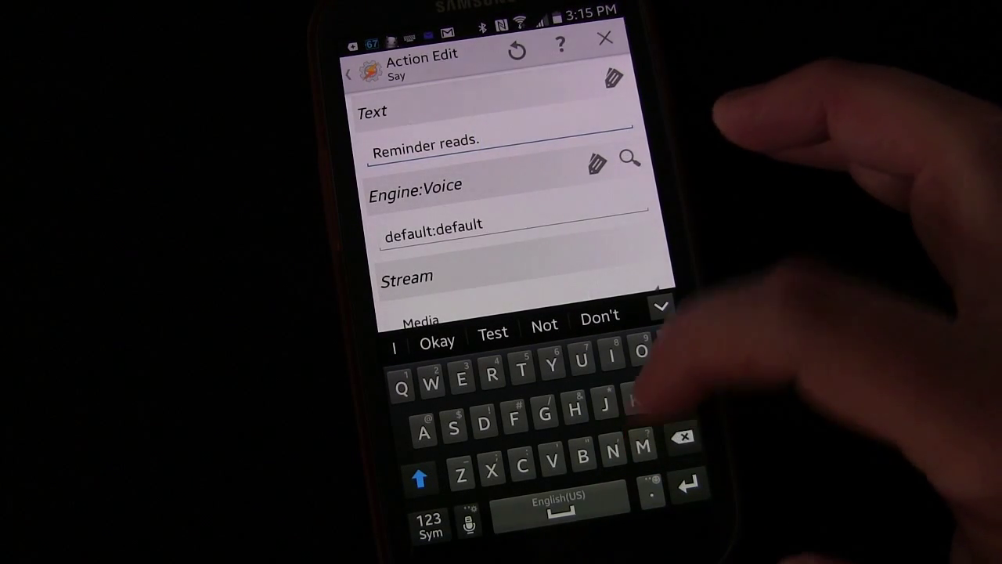
Append the %NTITLE variable to the spoken text from the variable picker
{"action": "left_click", "coordinate": [630, 160]}
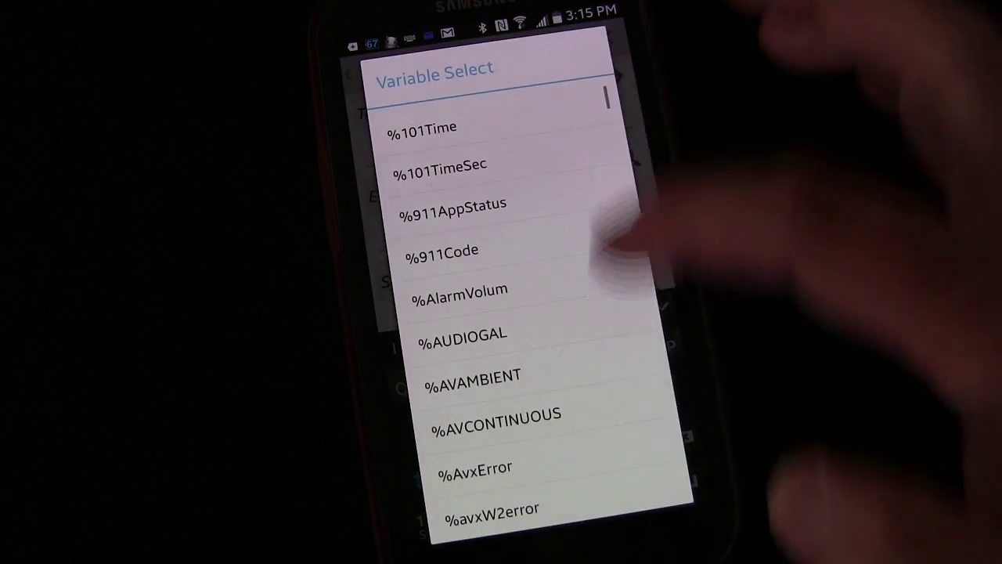
{"action": "scroll", "scroll_direction": "down", "scroll_amount": 3}
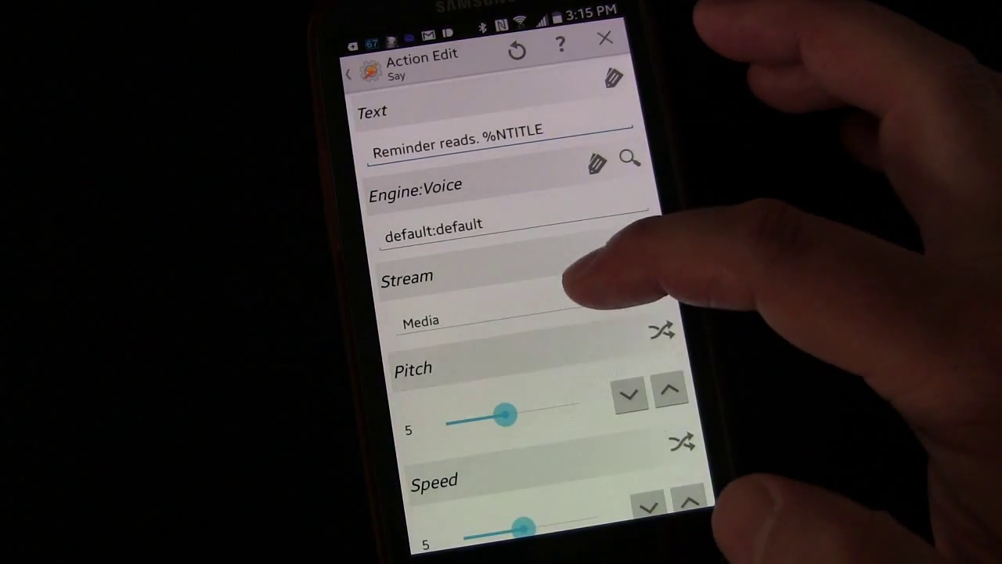
{"action": "scroll", "scroll_direction": "down", "scroll_amount": 3}
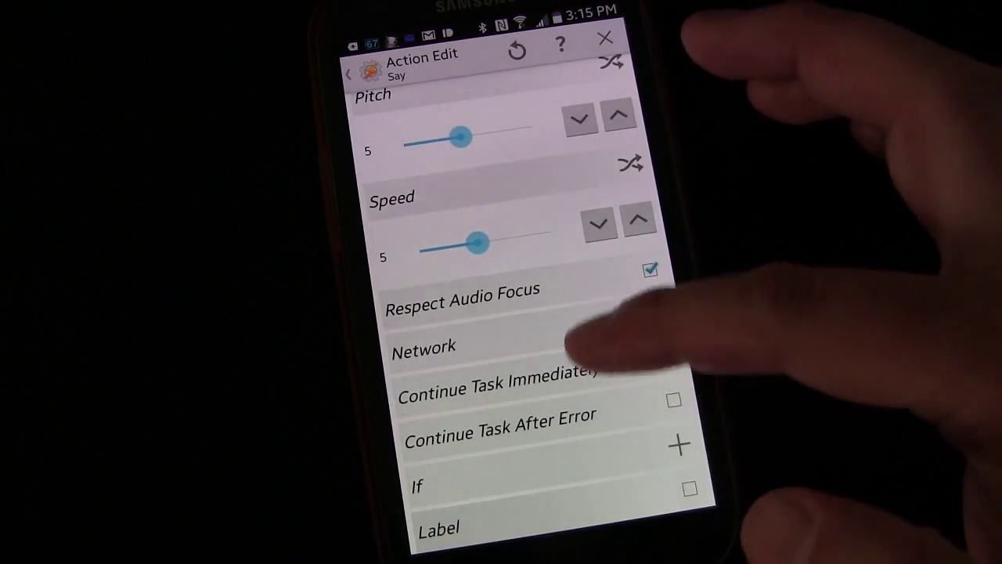
{"action": "scroll", "scroll_direction": "down", "scroll_amount": 3}
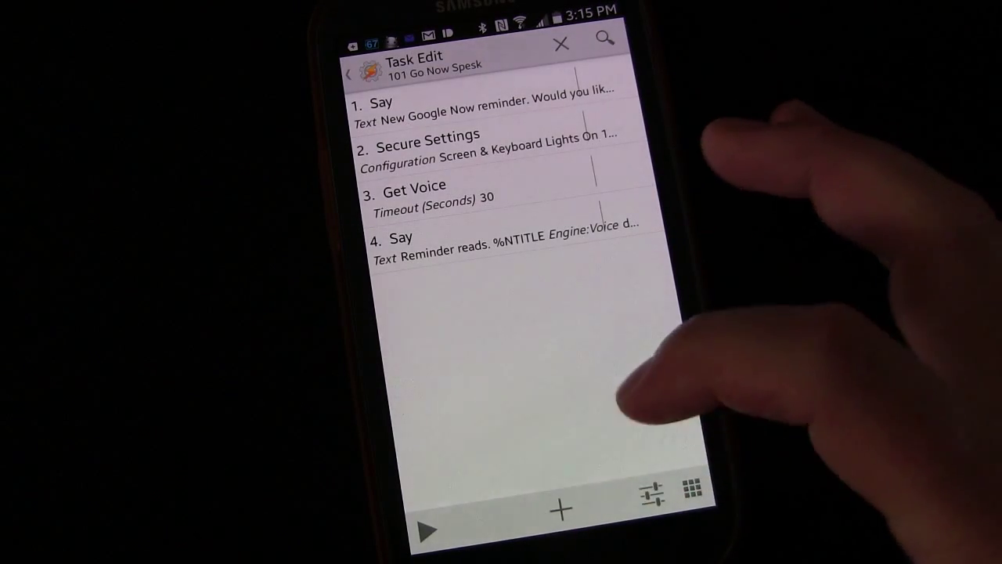
Add a Display > System Lock action as the task's fifth step
{"action": "left_click", "coordinate": [559, 508]}
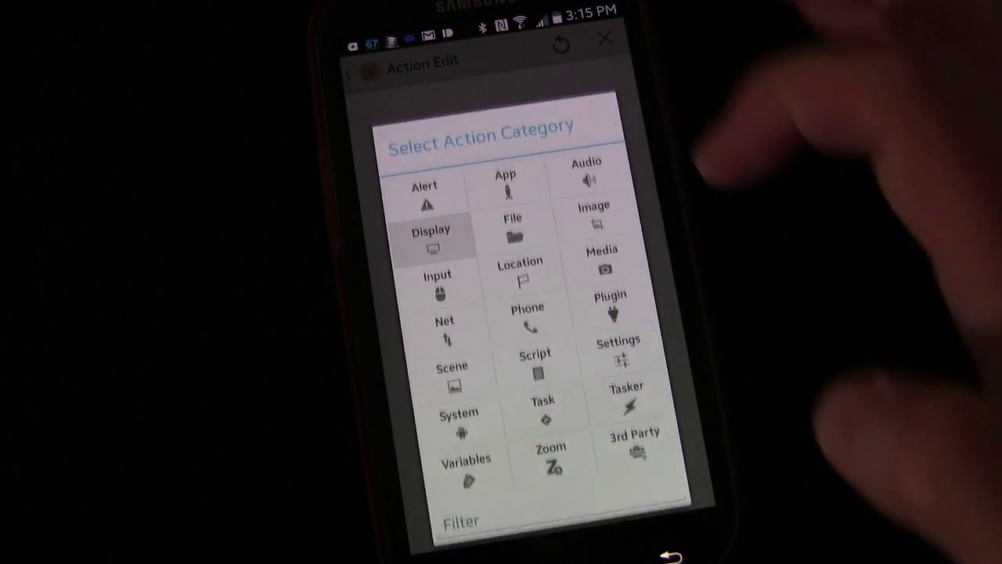
{"action": "left_click", "coordinate": [429, 241]}
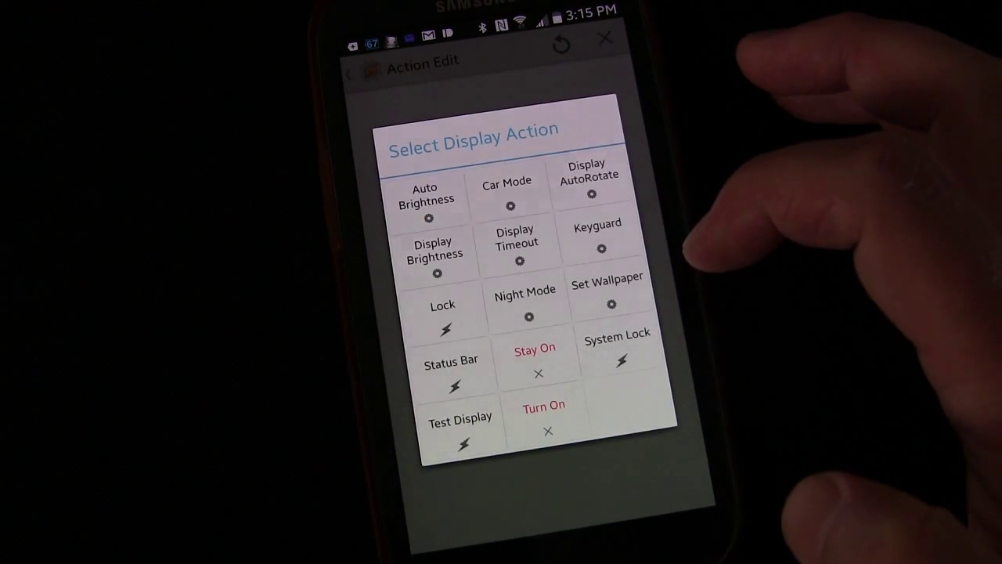
{"action": "left_click", "coordinate": [617, 348]}
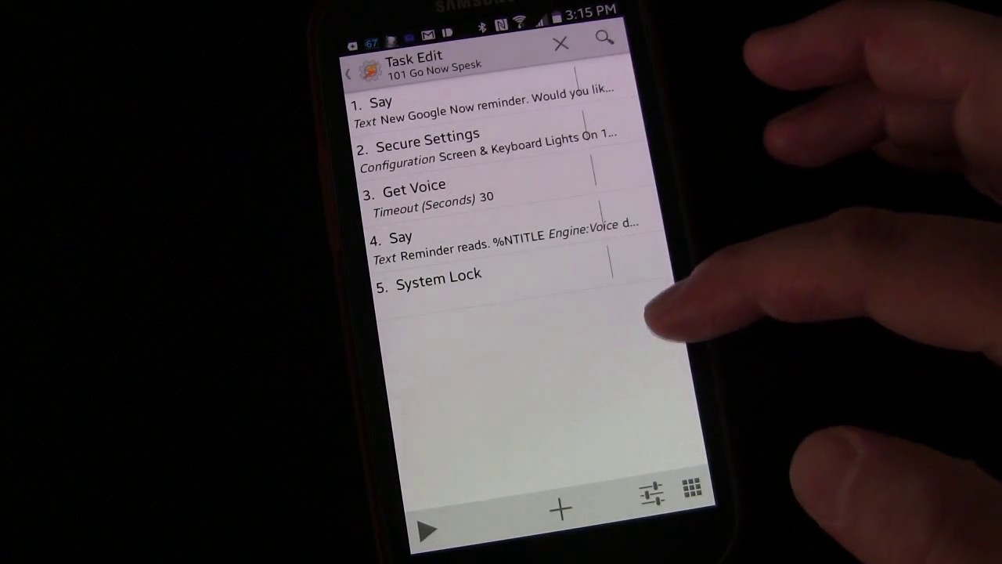
{"action": "mouse_move", "coordinate": [619, 156]}
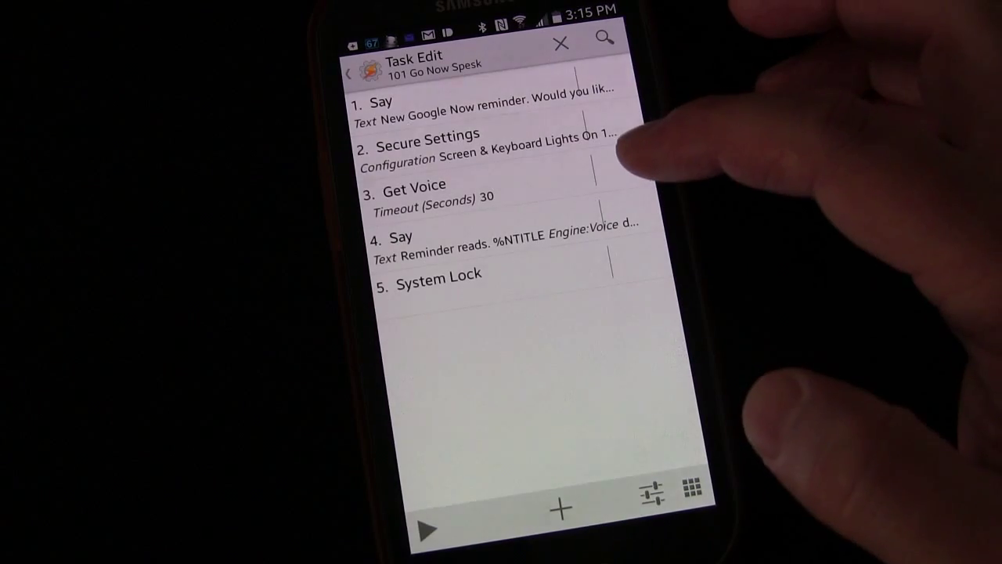
{"action": "mouse_move", "coordinate": [642, 180]}
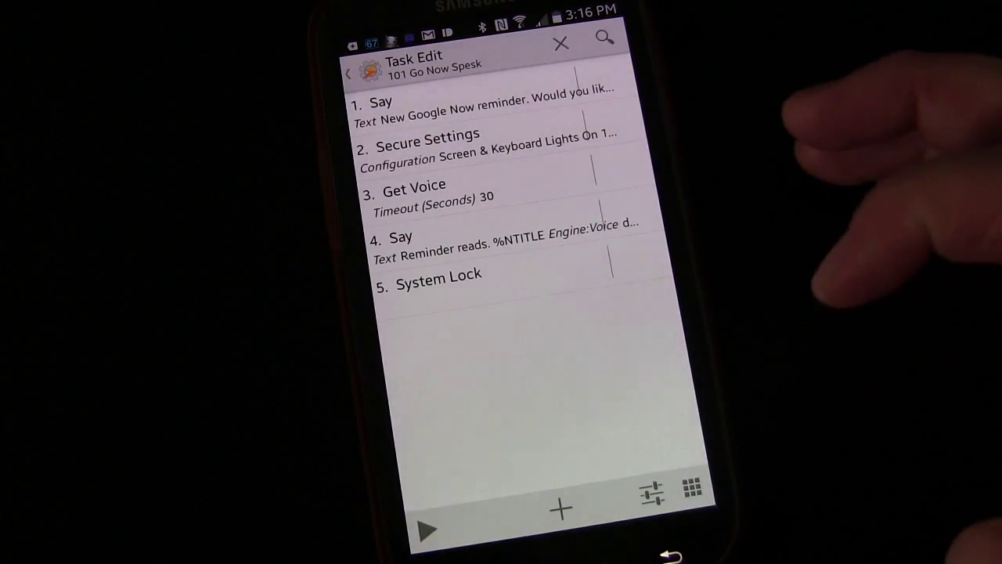
Add a Task > Stop action conditioned on %SILENT Doesn't Equal 'off'
{"action": "left_click", "coordinate": [559, 508]}
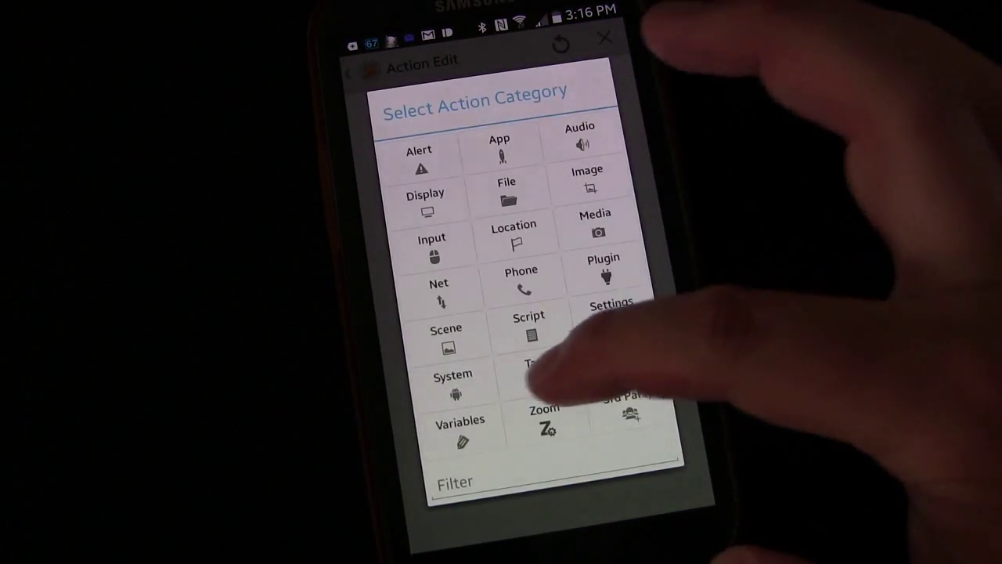
{"action": "left_click", "coordinate": [529, 373]}
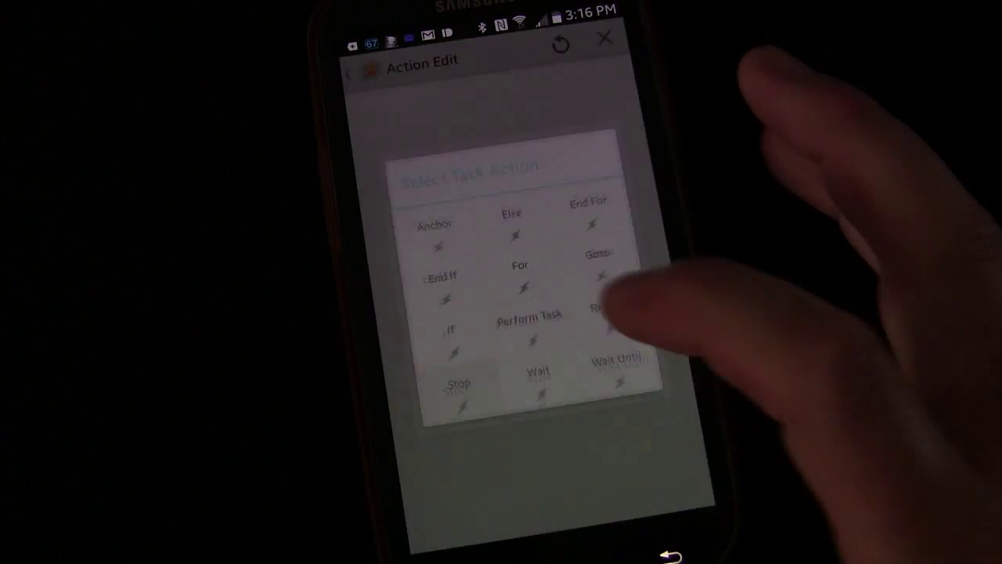
{"action": "left_click", "coordinate": [457, 384]}
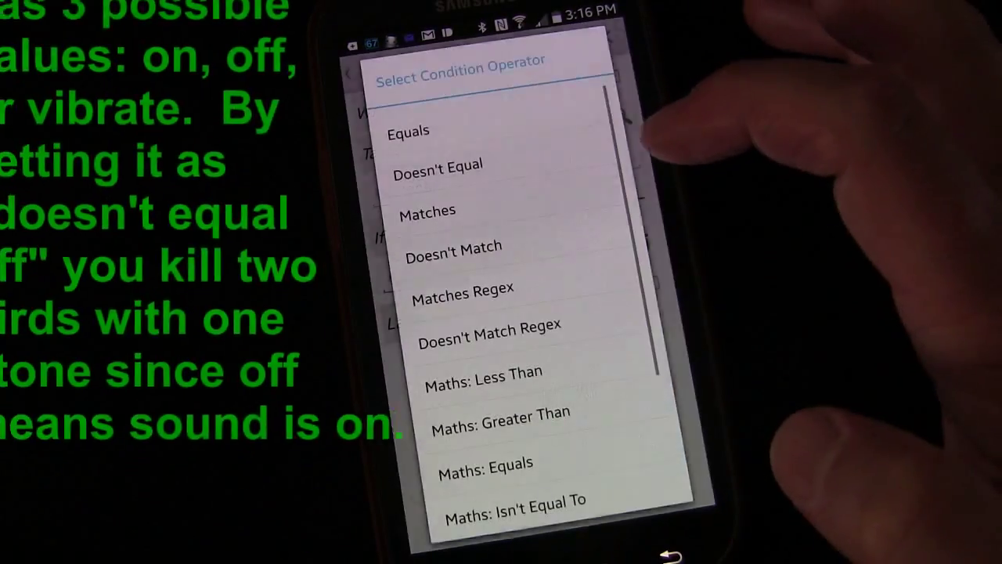
{"action": "left_click", "coordinate": [437, 164]}
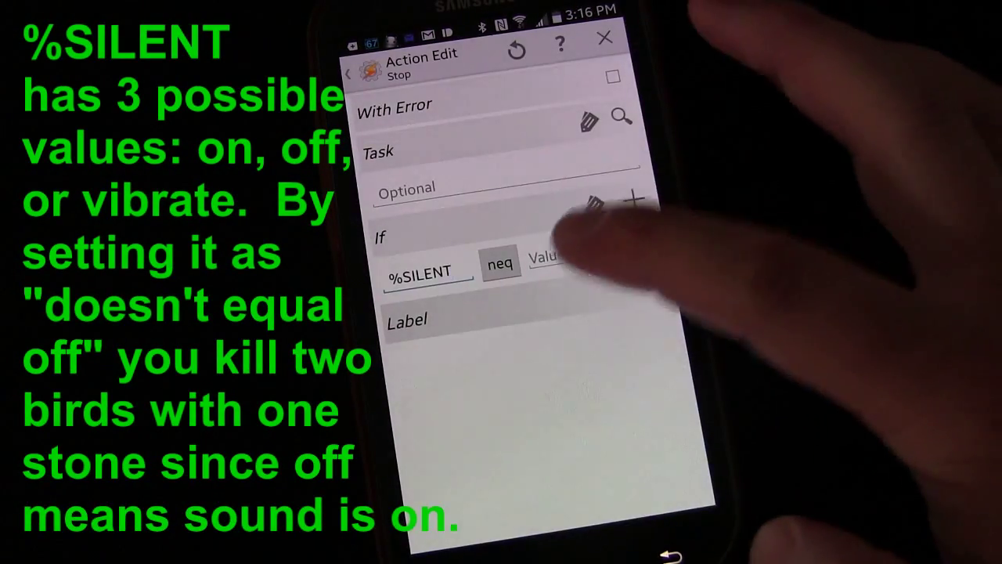
{"action": "left_click", "coordinate": [548, 258]}
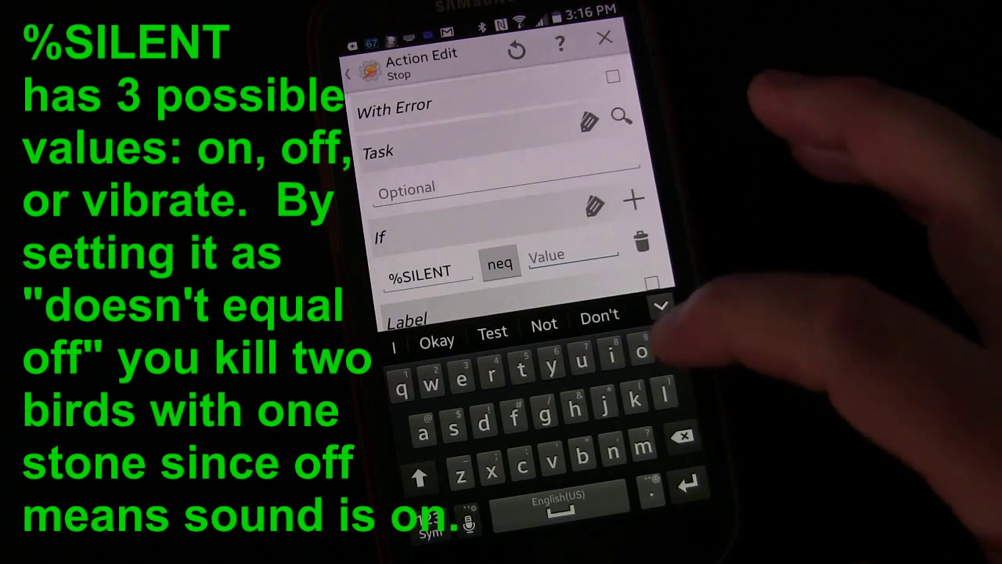
{"action": "type", "text": "off"}
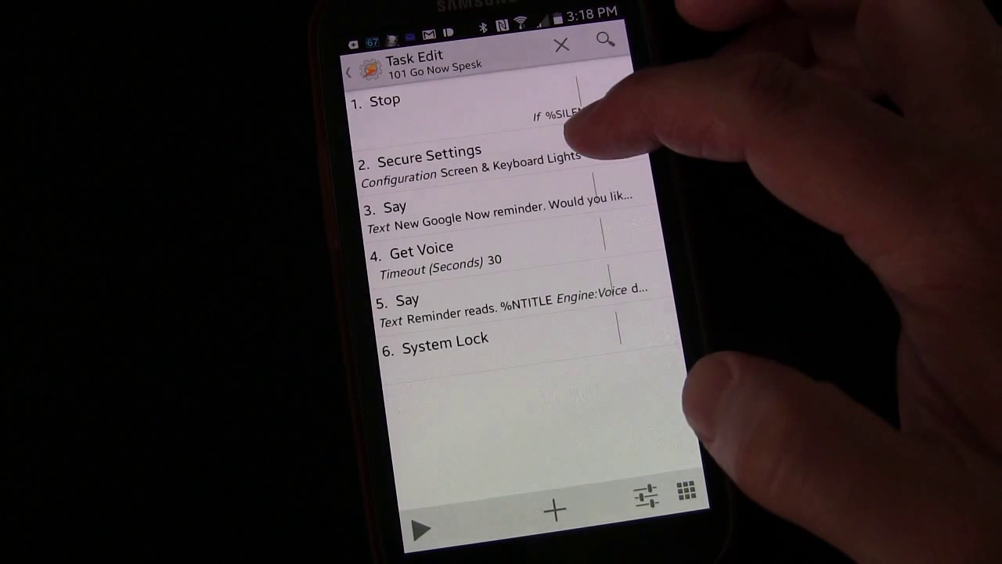
{"action": "mouse_move", "coordinate": [580, 118]}
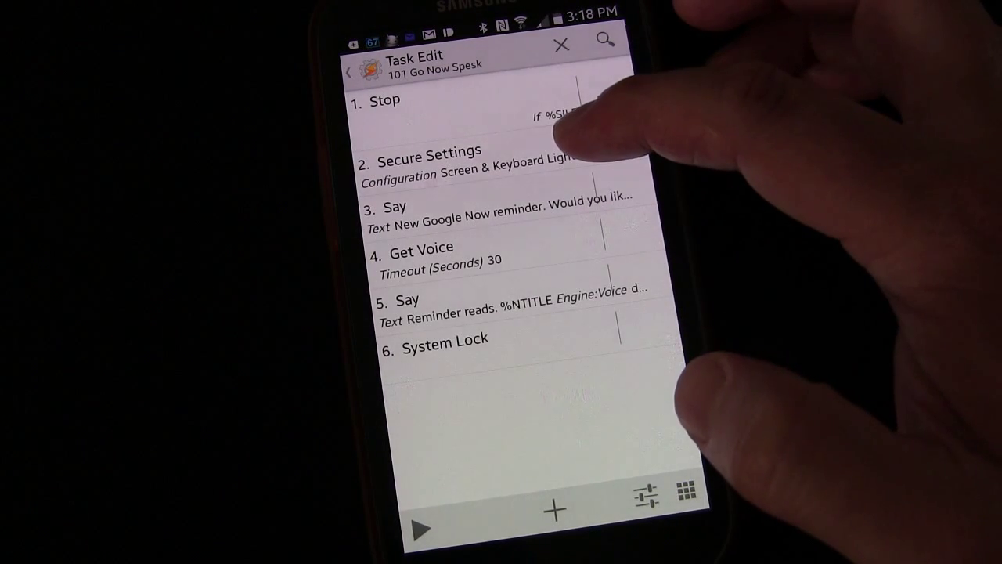